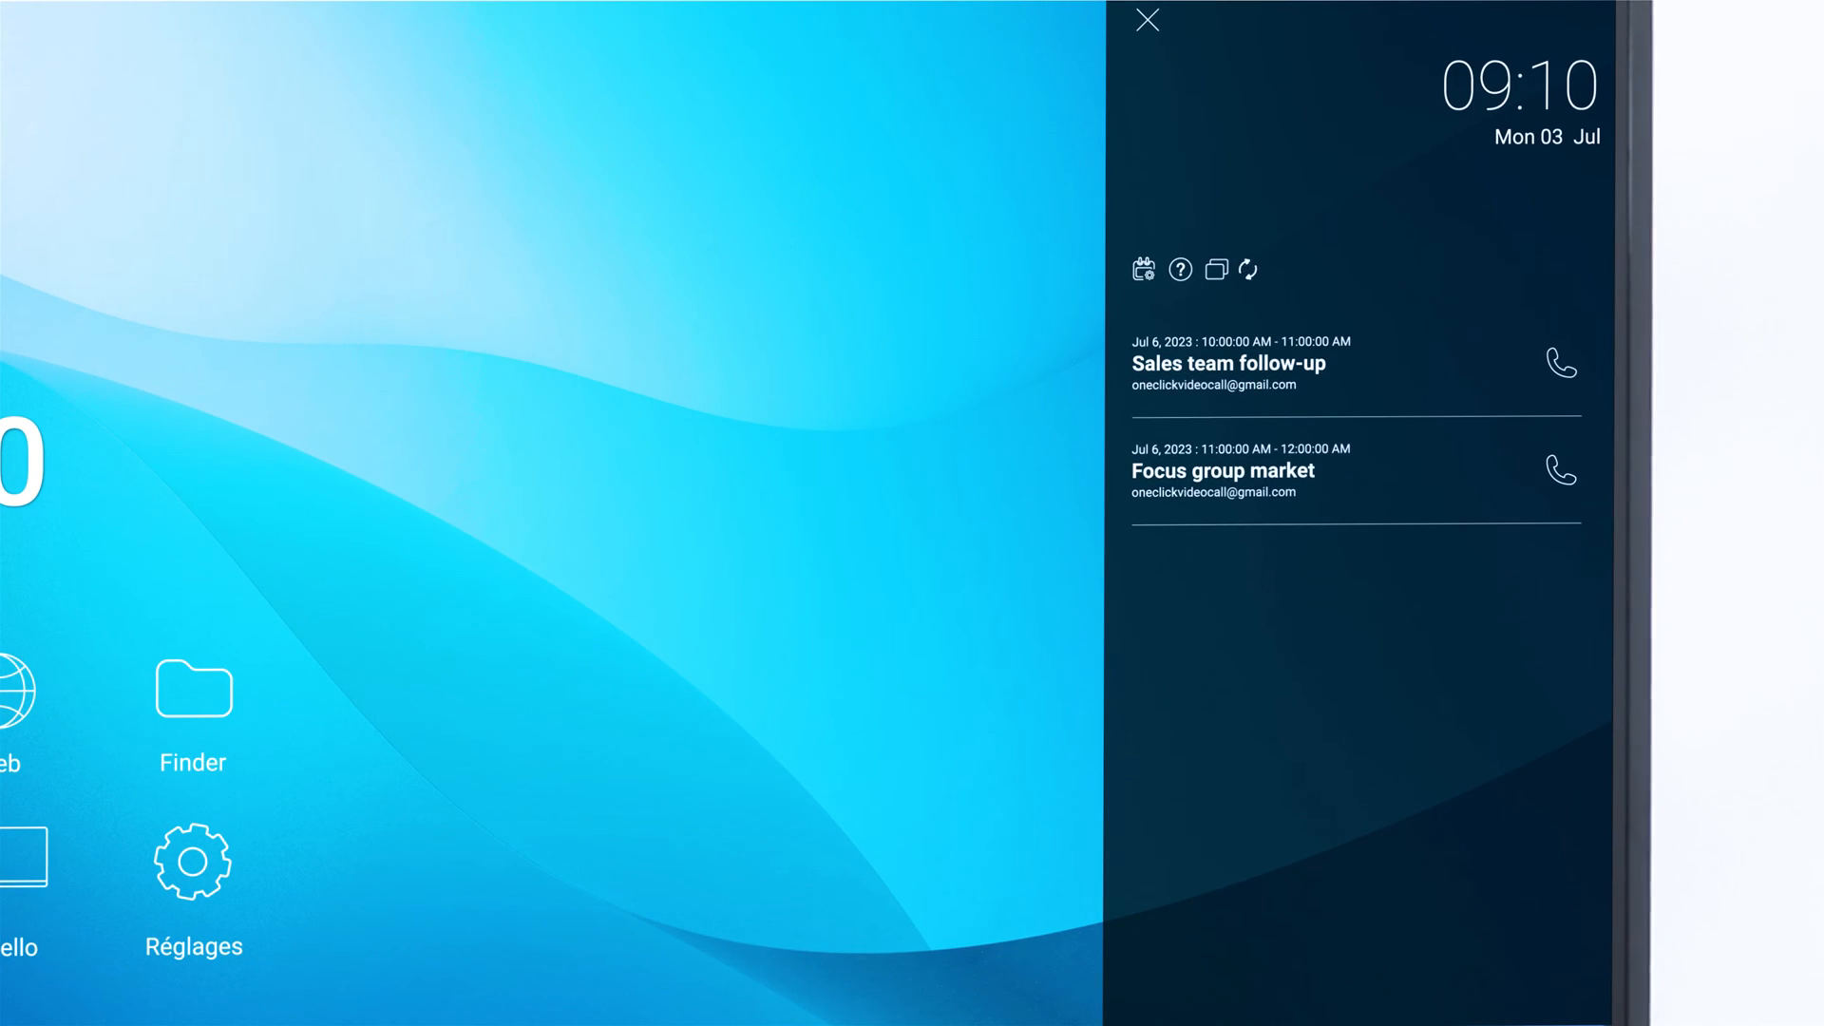
# - Open the side calendar panel and launch Chrome to search 'Best interactive screen'
pyautogui.click(1246, 268)
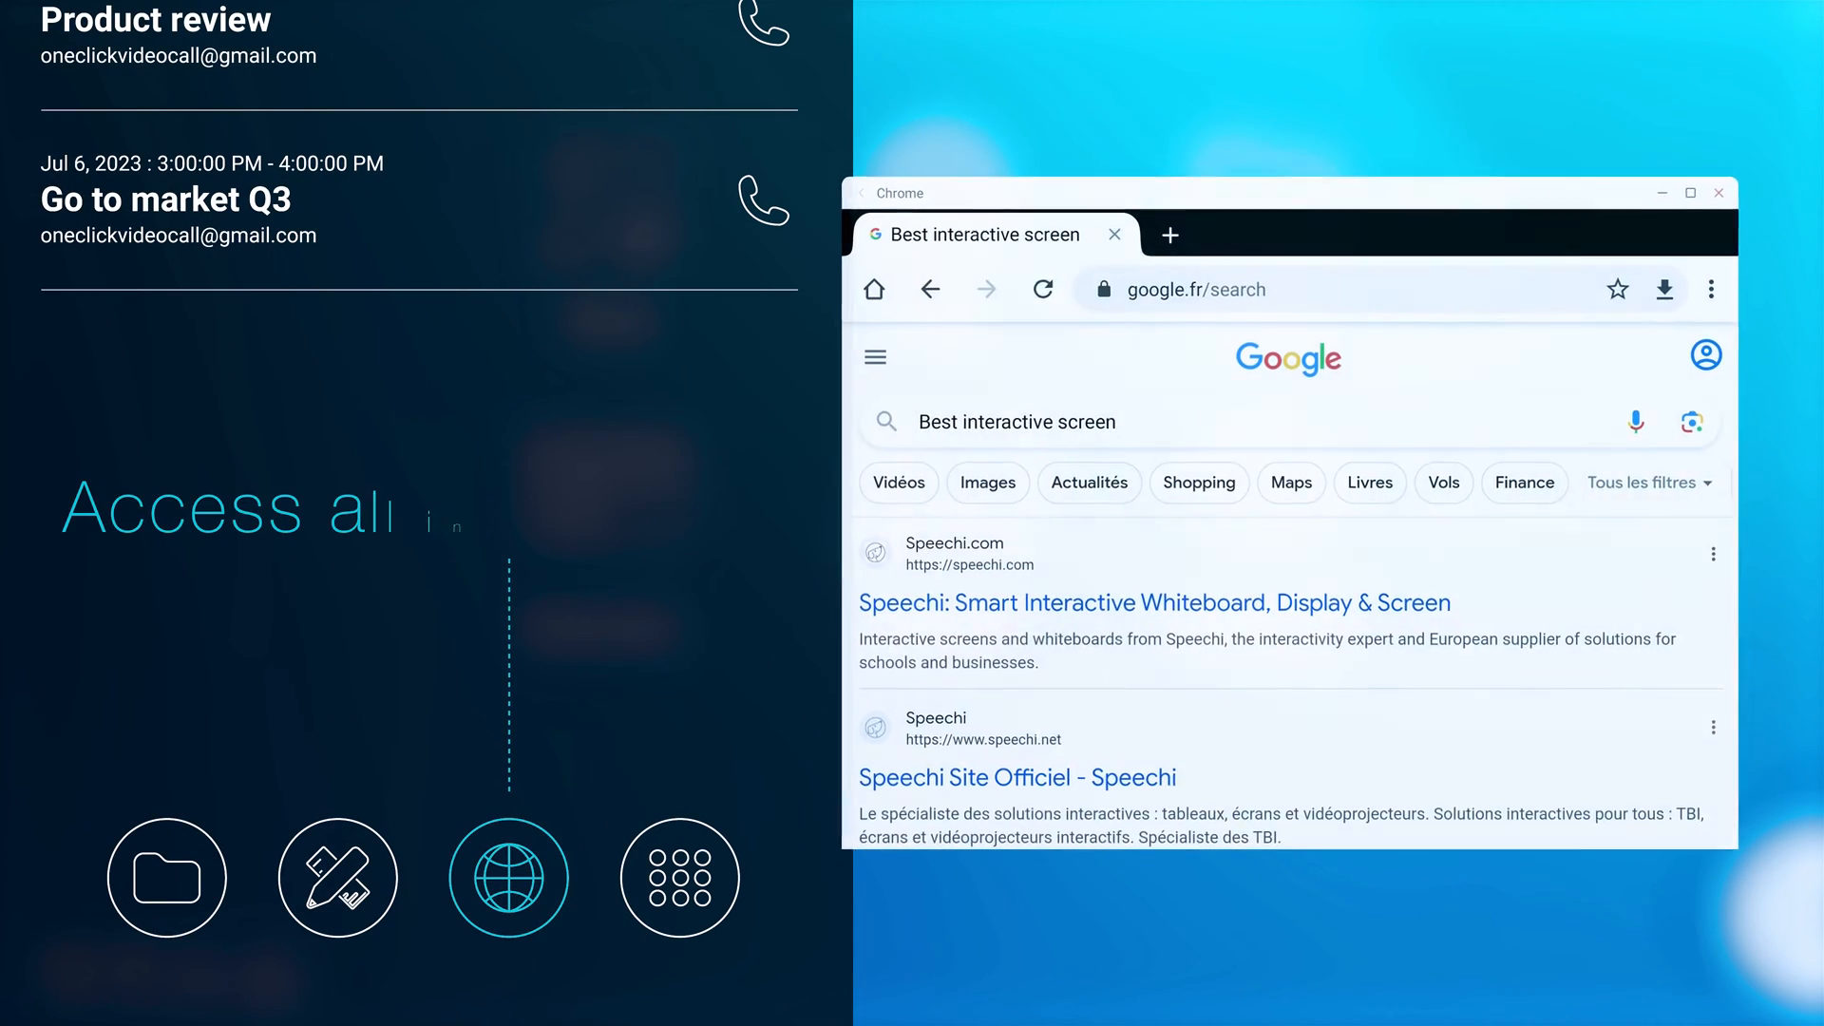
pyautogui.click(678, 877)
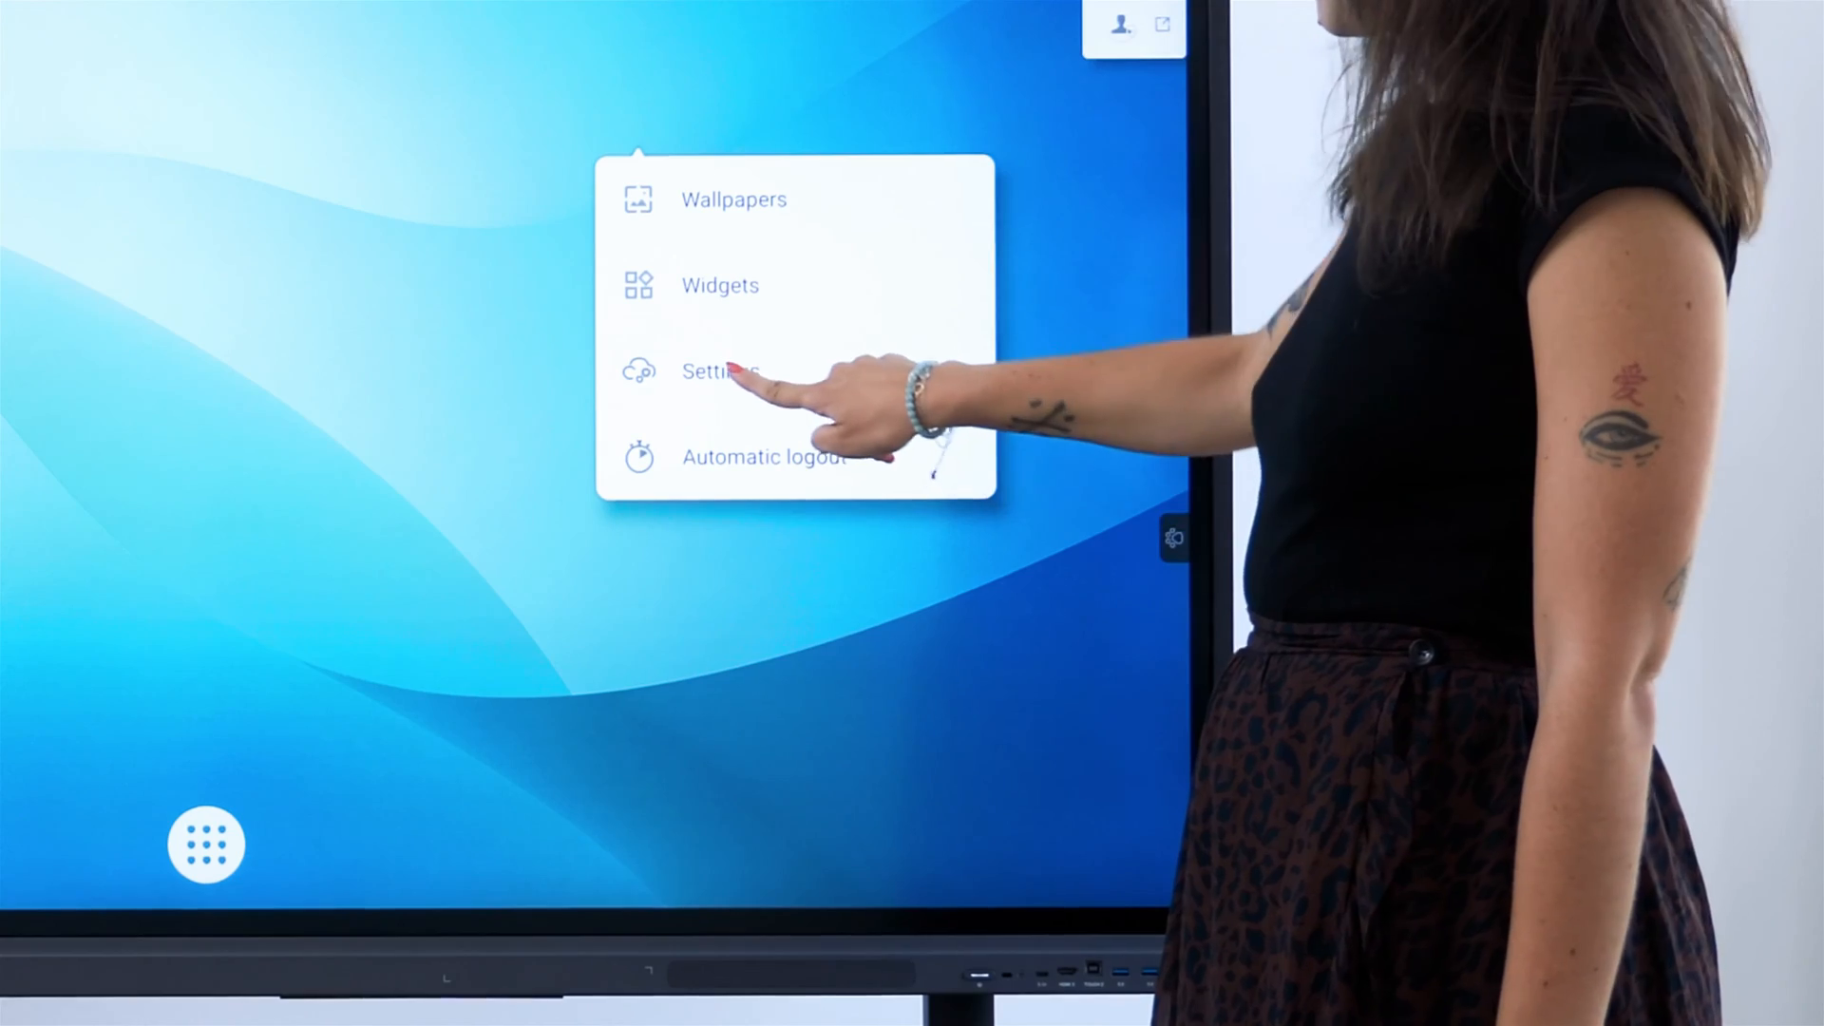
# - Enable the desktop toolbar in settings, then open the side calendar panel
pyautogui.click(721, 372)
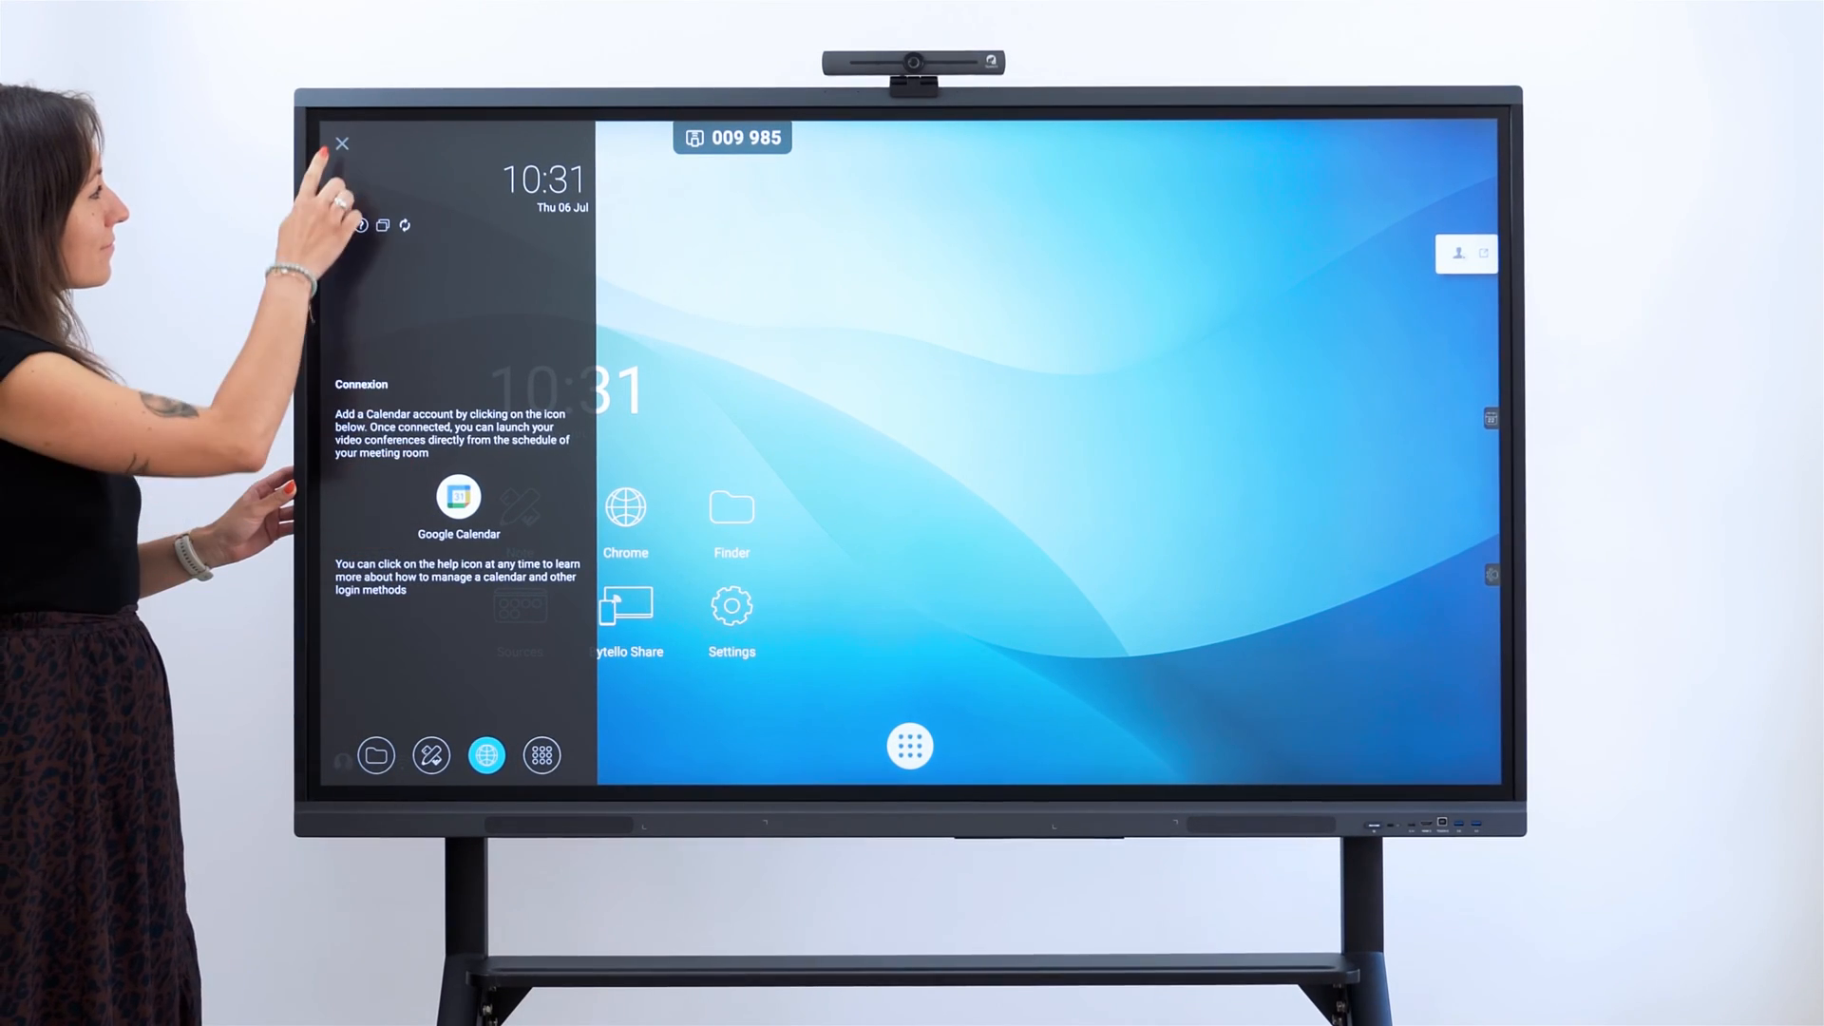
pyautogui.click(342, 144)
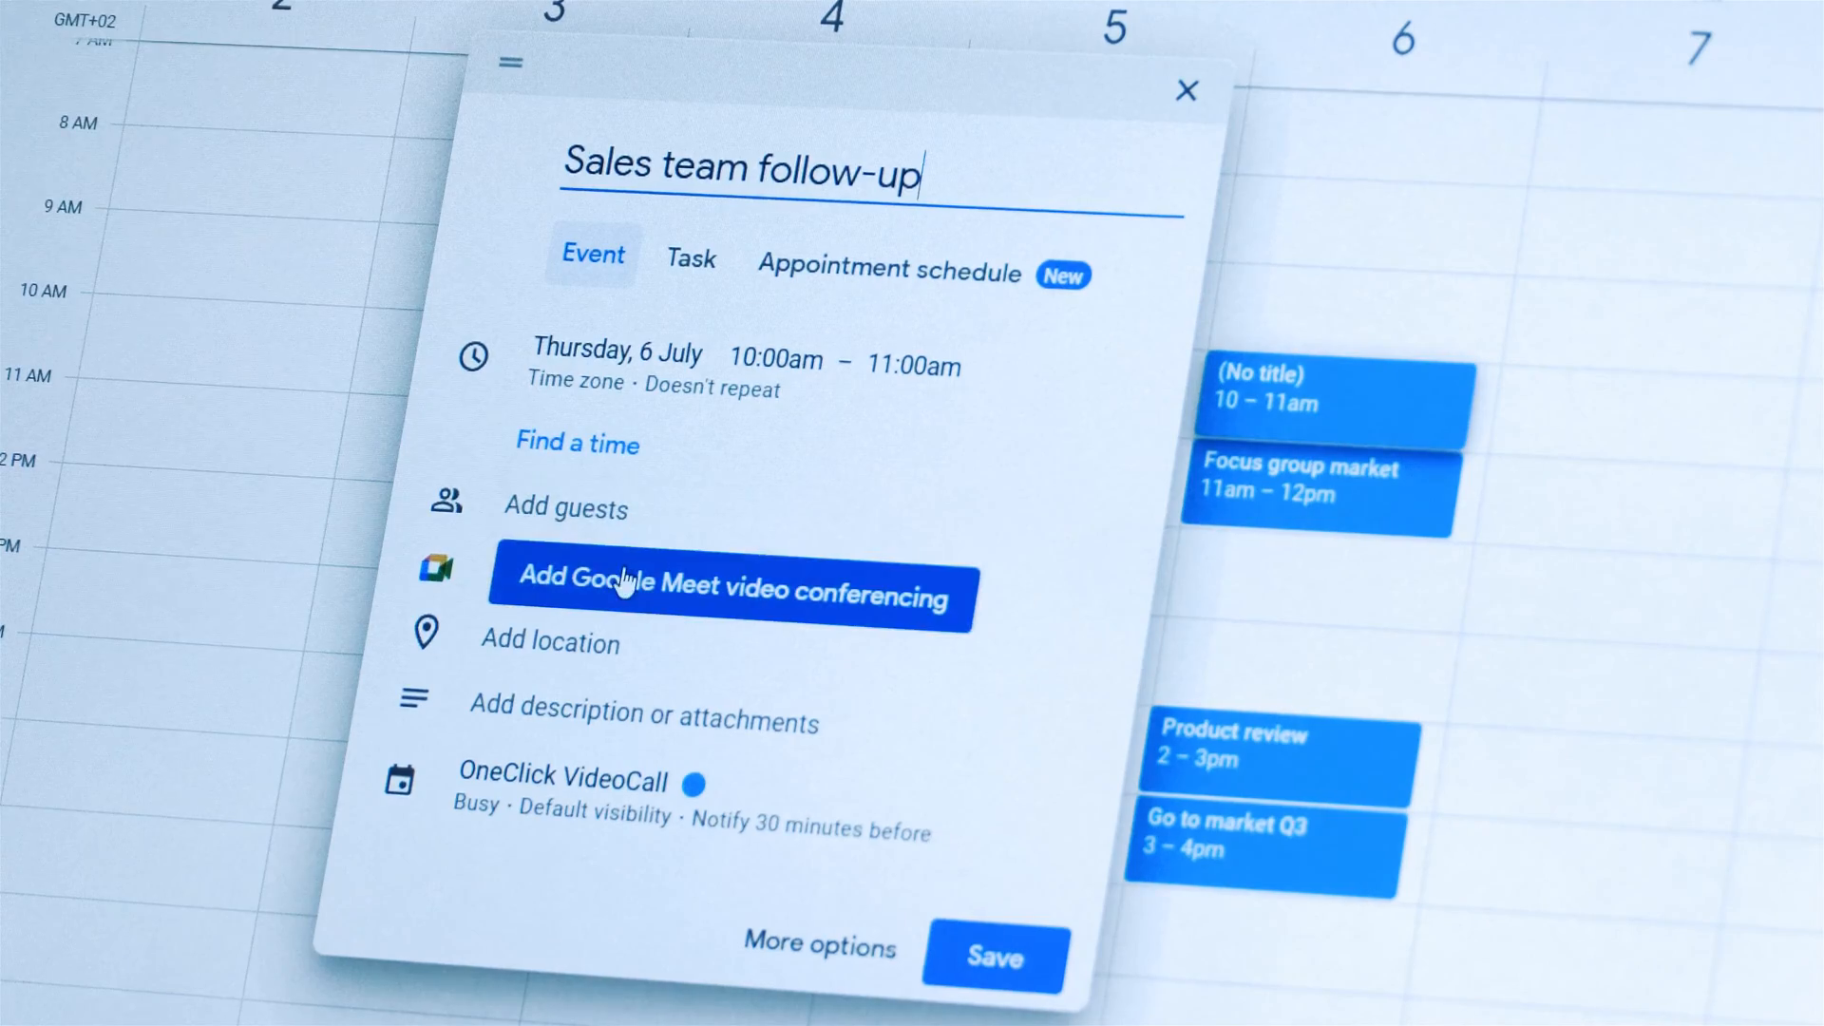
# - Attach Google Meet conferencing to the Sales team follow-up event
pyautogui.click(729, 597)
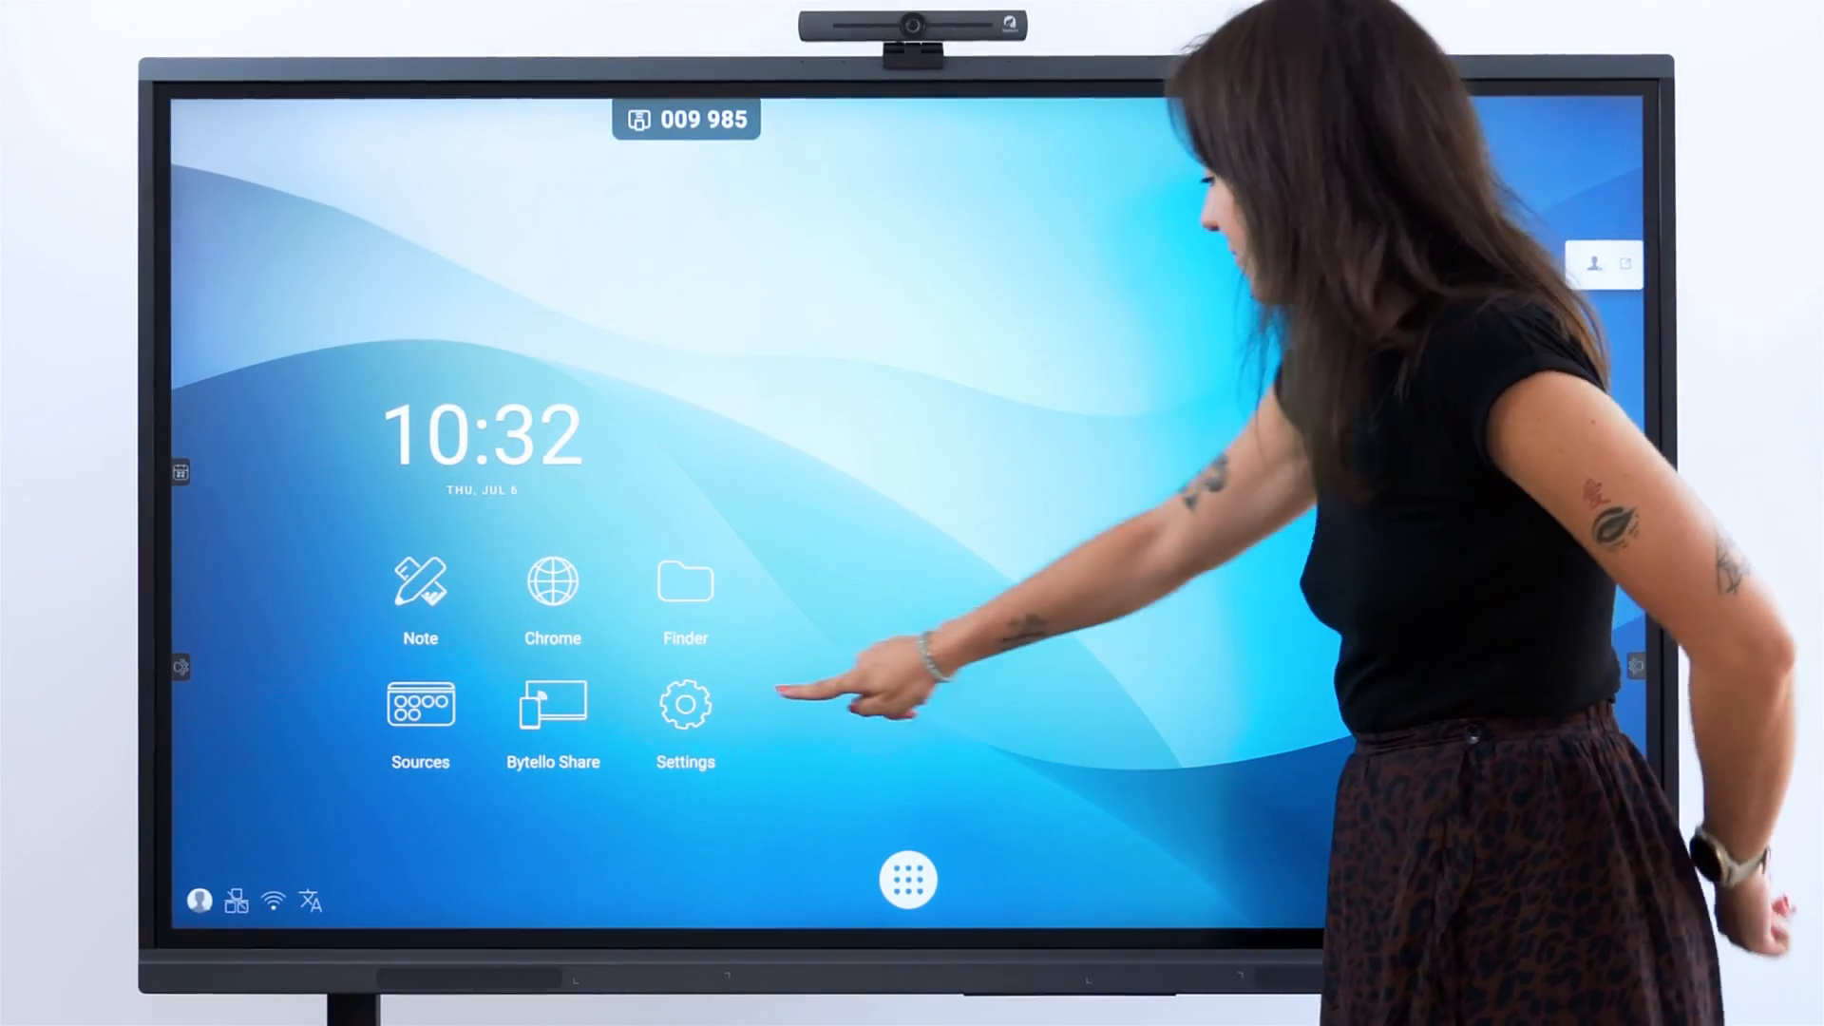
# - In Settings > Account, add a Google account and focus the email field
pyautogui.click(684, 704)
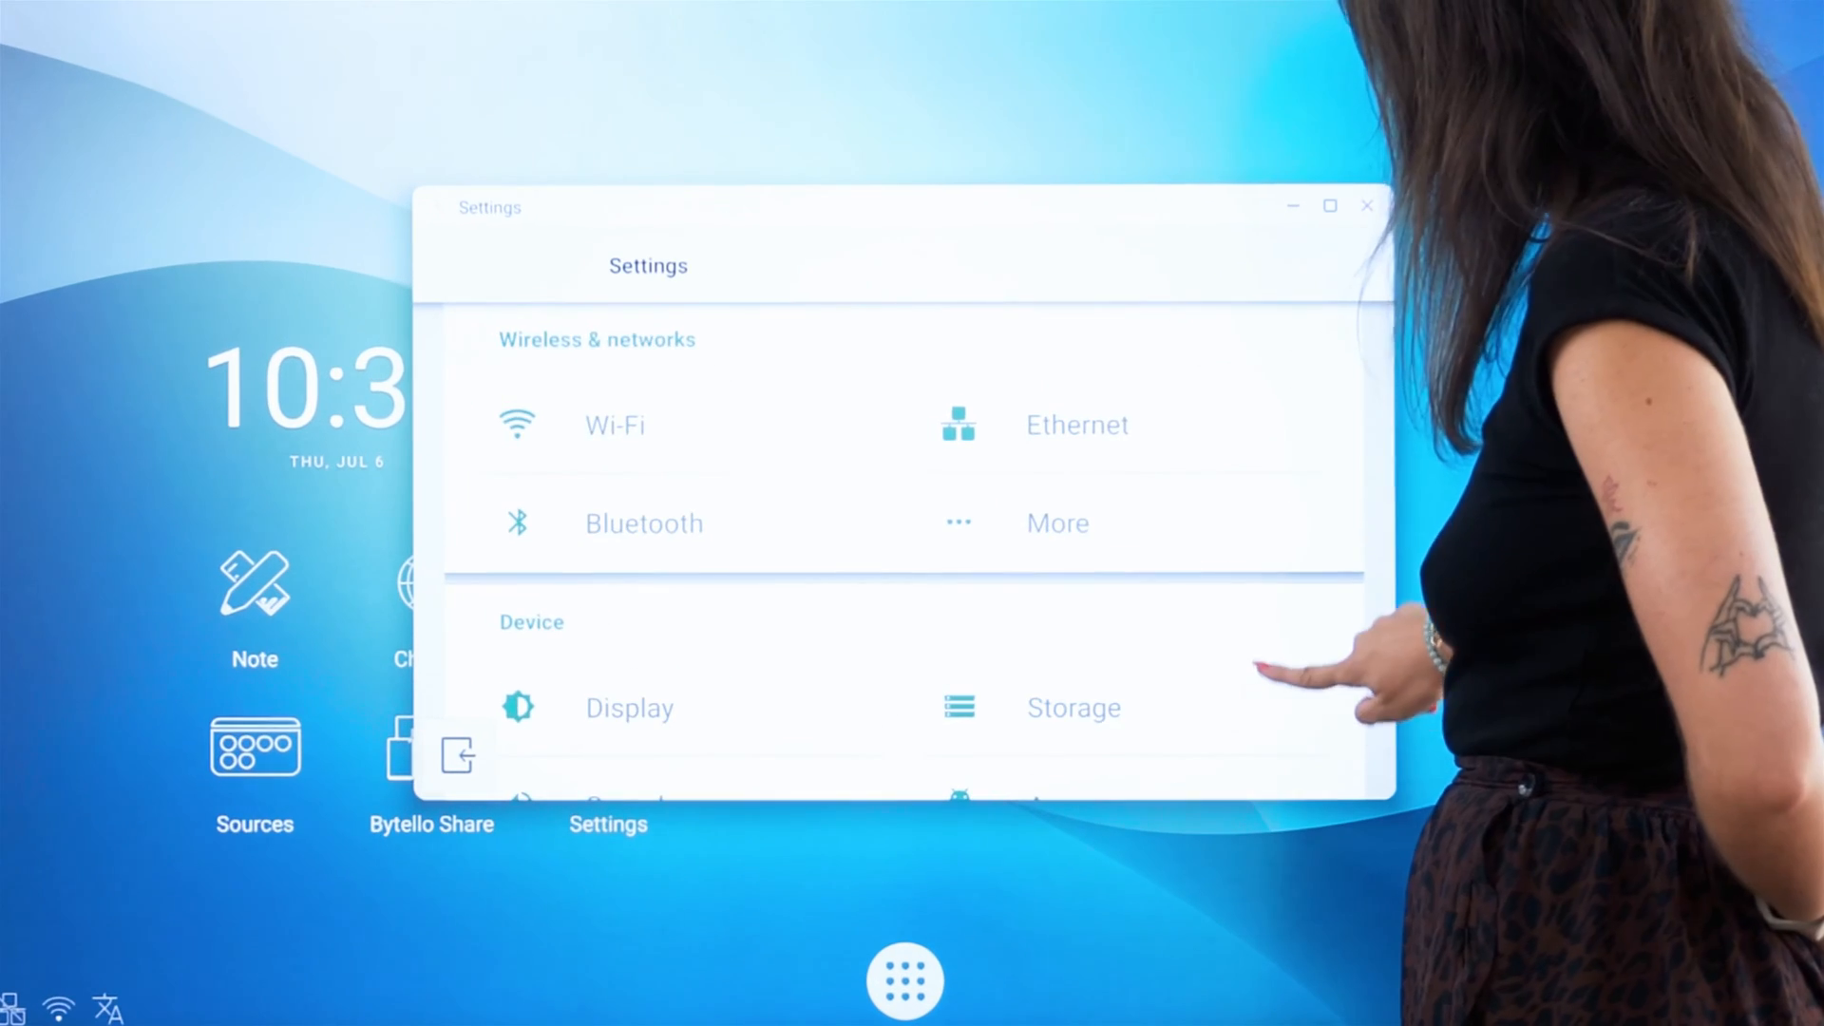
pyautogui.scroll(-3)
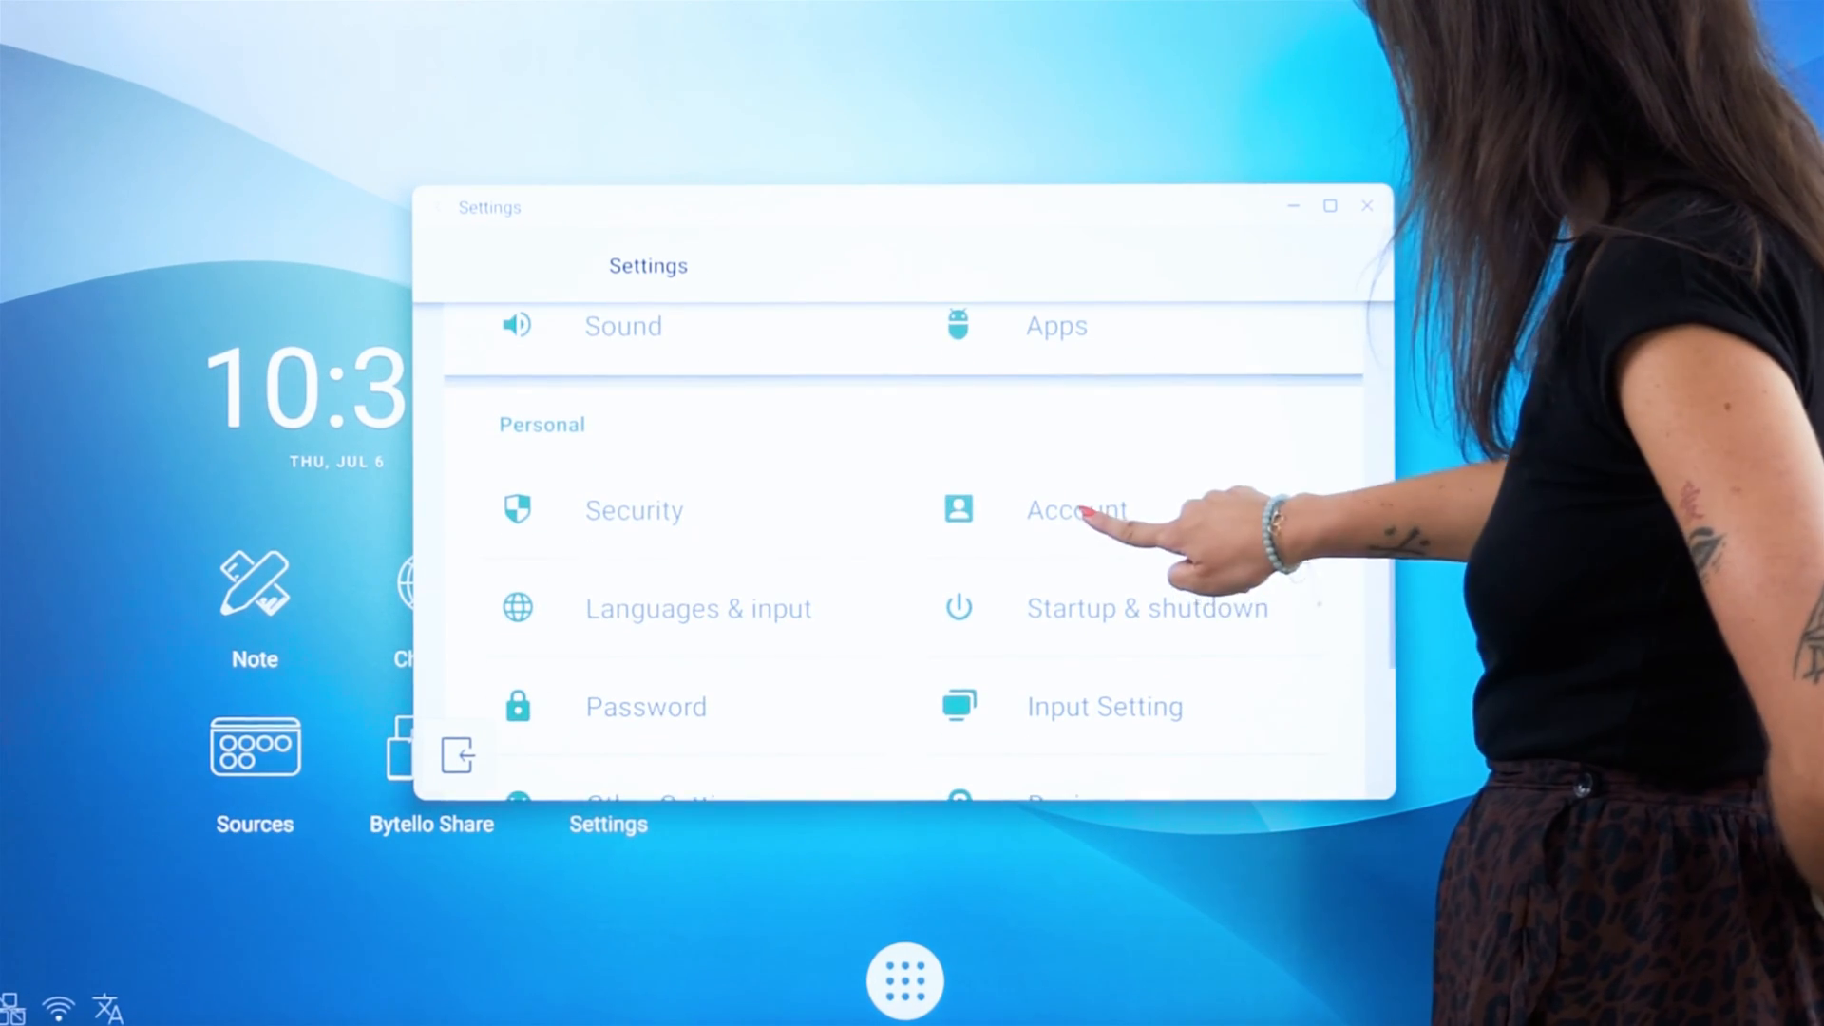
pyautogui.click(1074, 509)
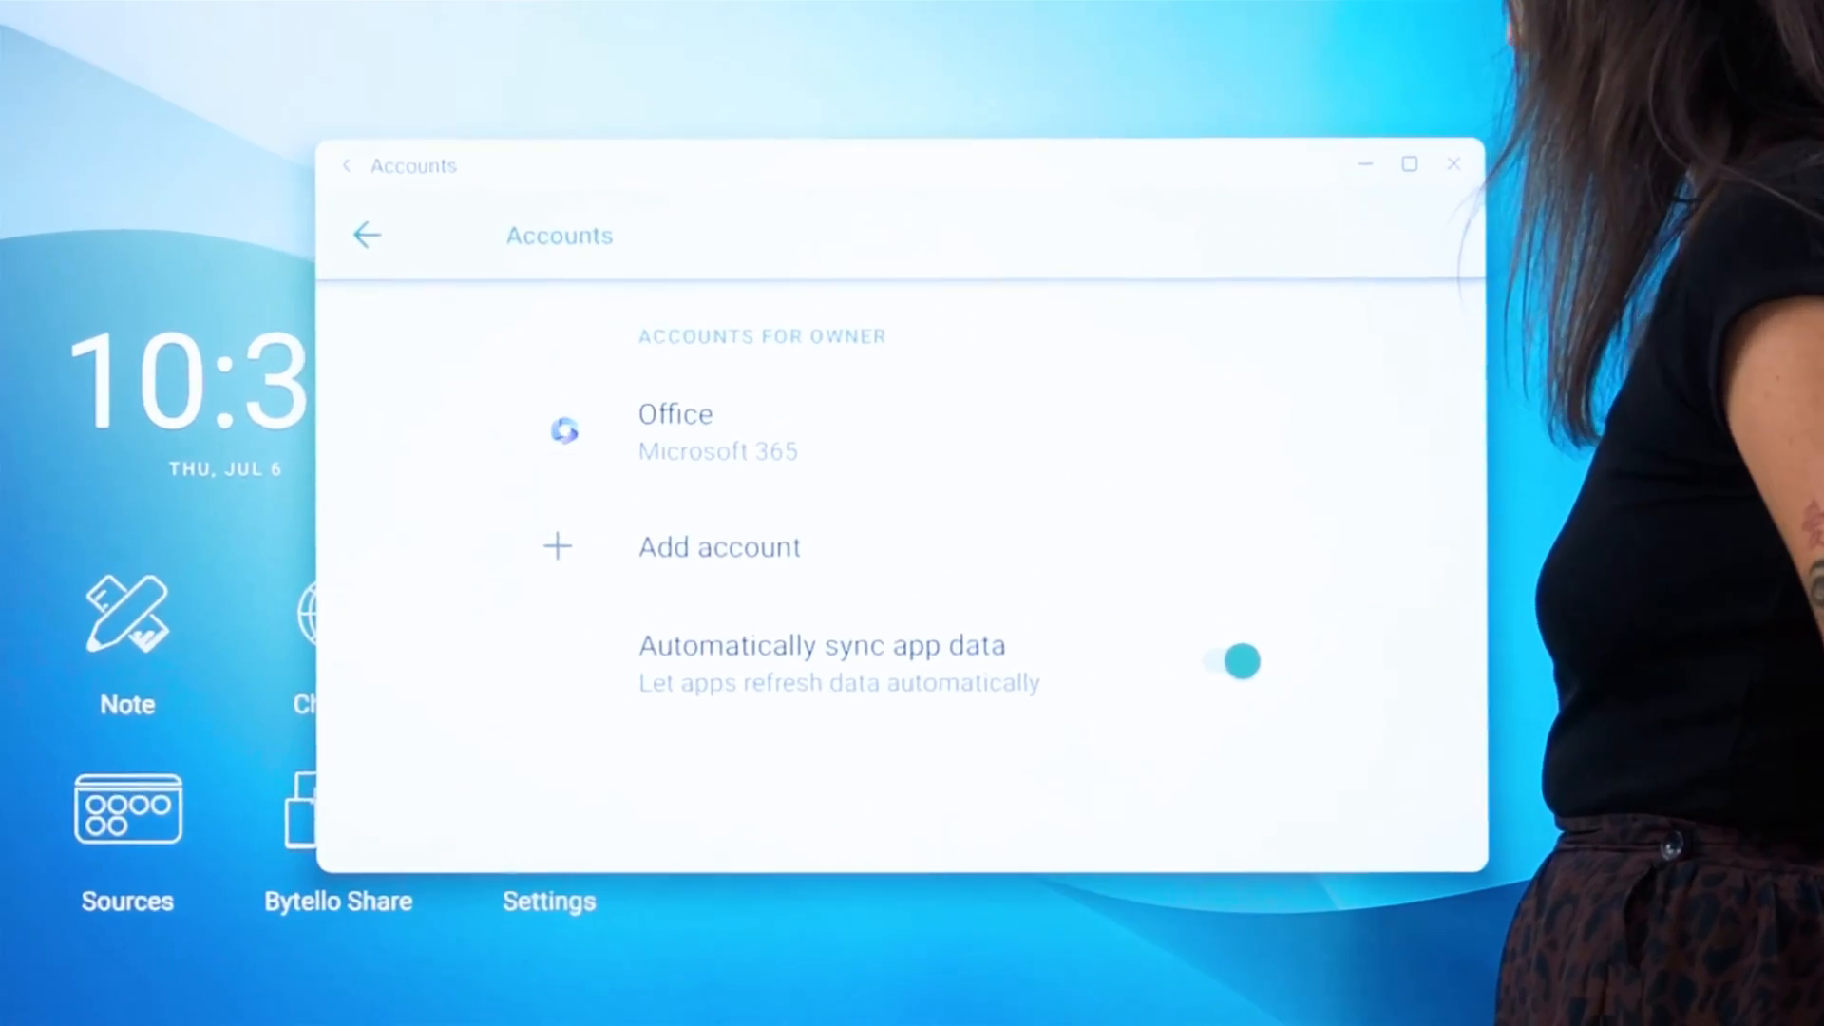
pyautogui.click(719, 547)
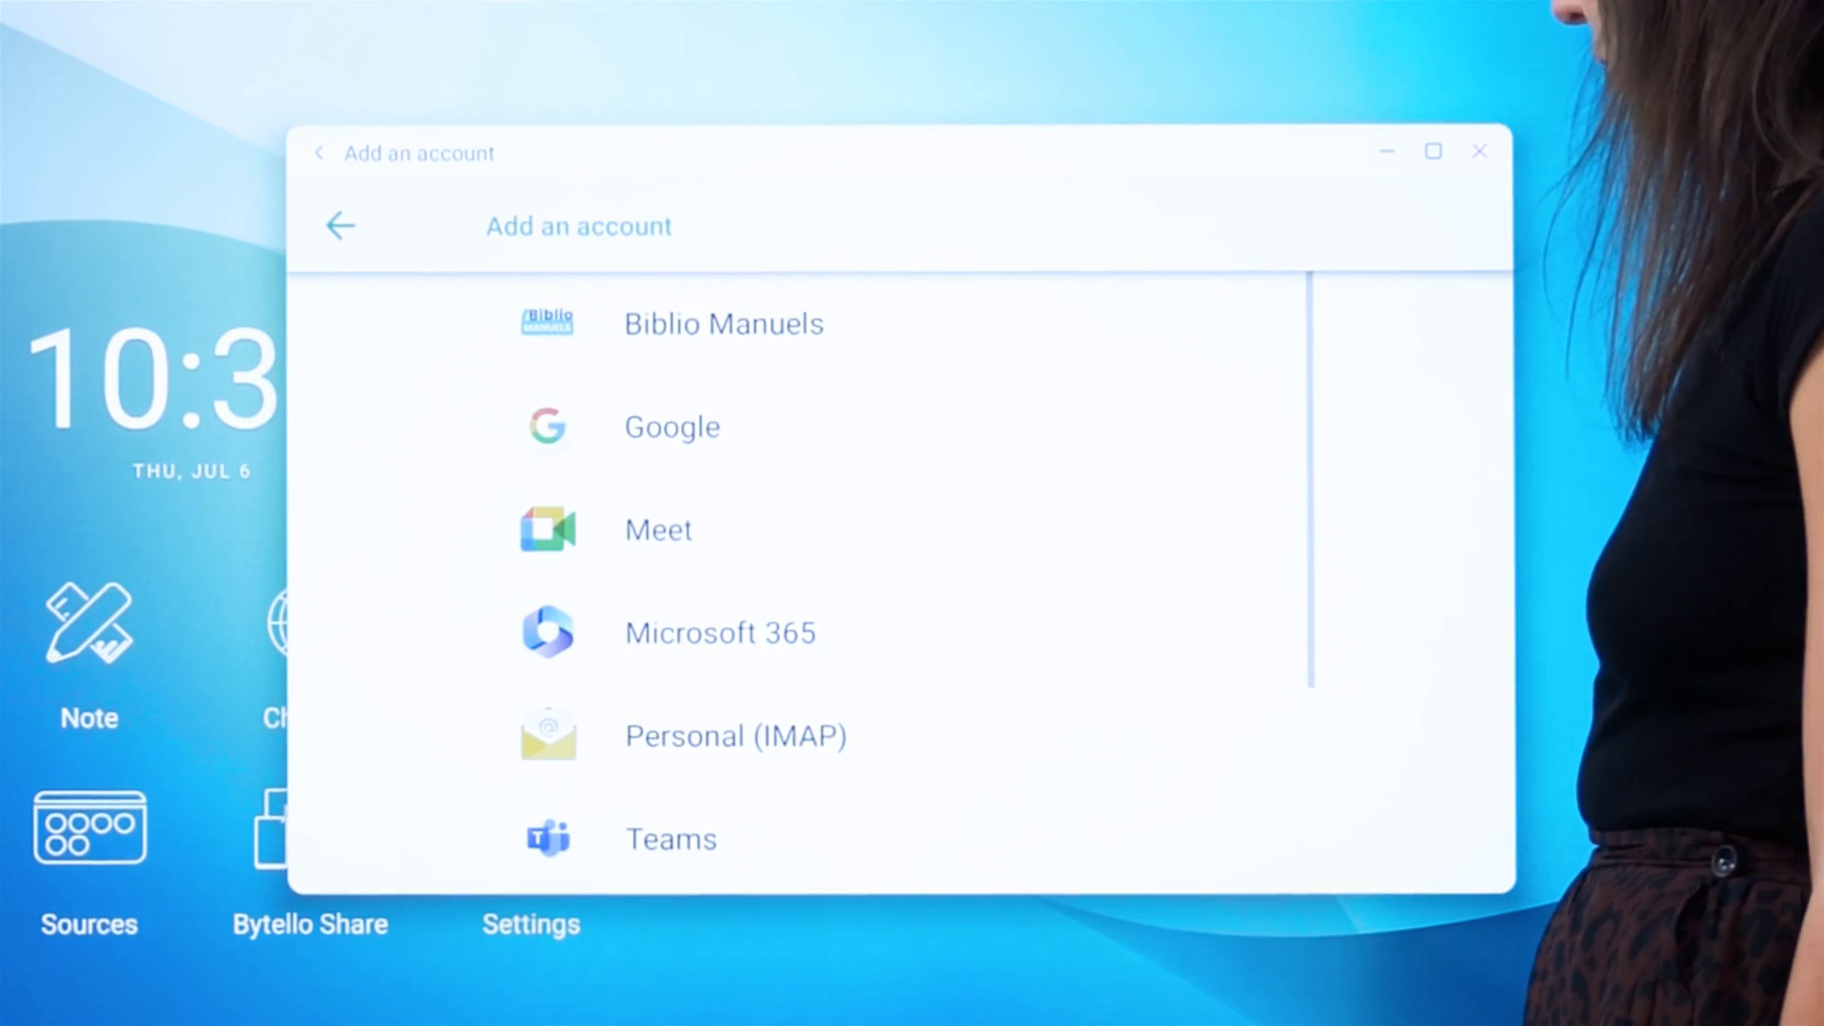
pyautogui.scroll(-3)
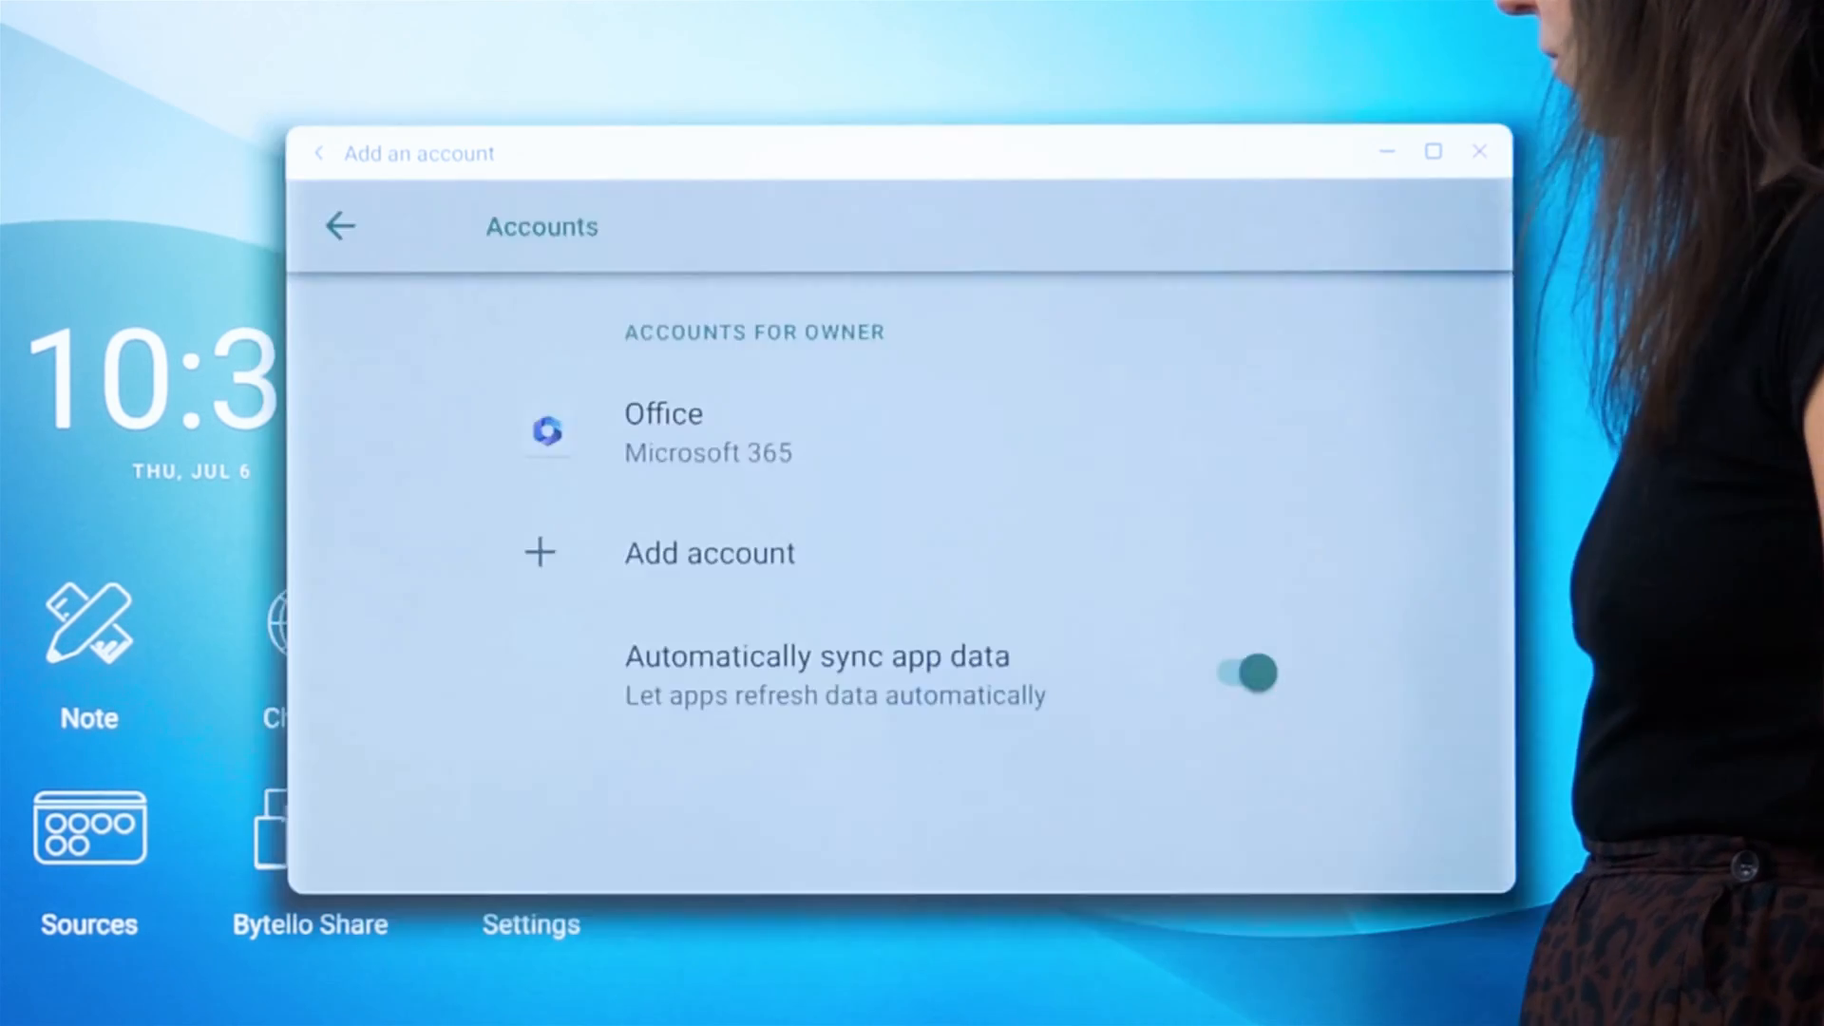
pyautogui.click(709, 553)
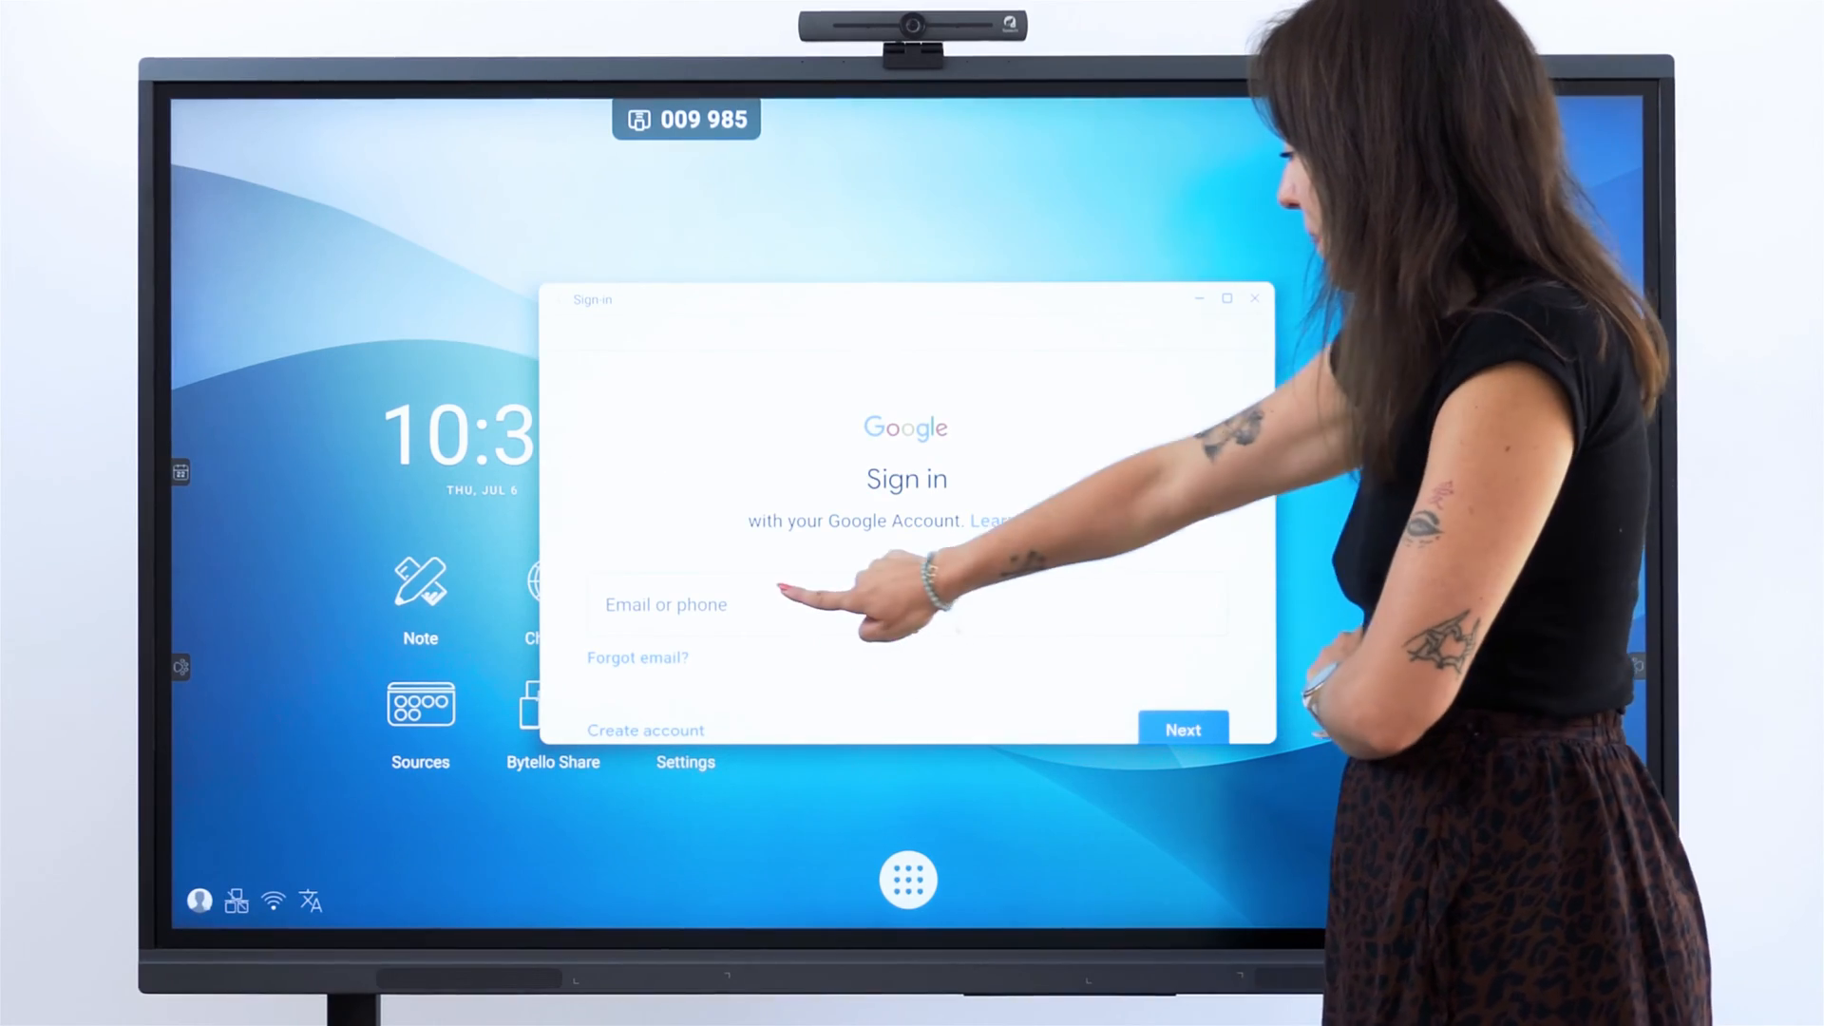
pyautogui.click(814, 604)
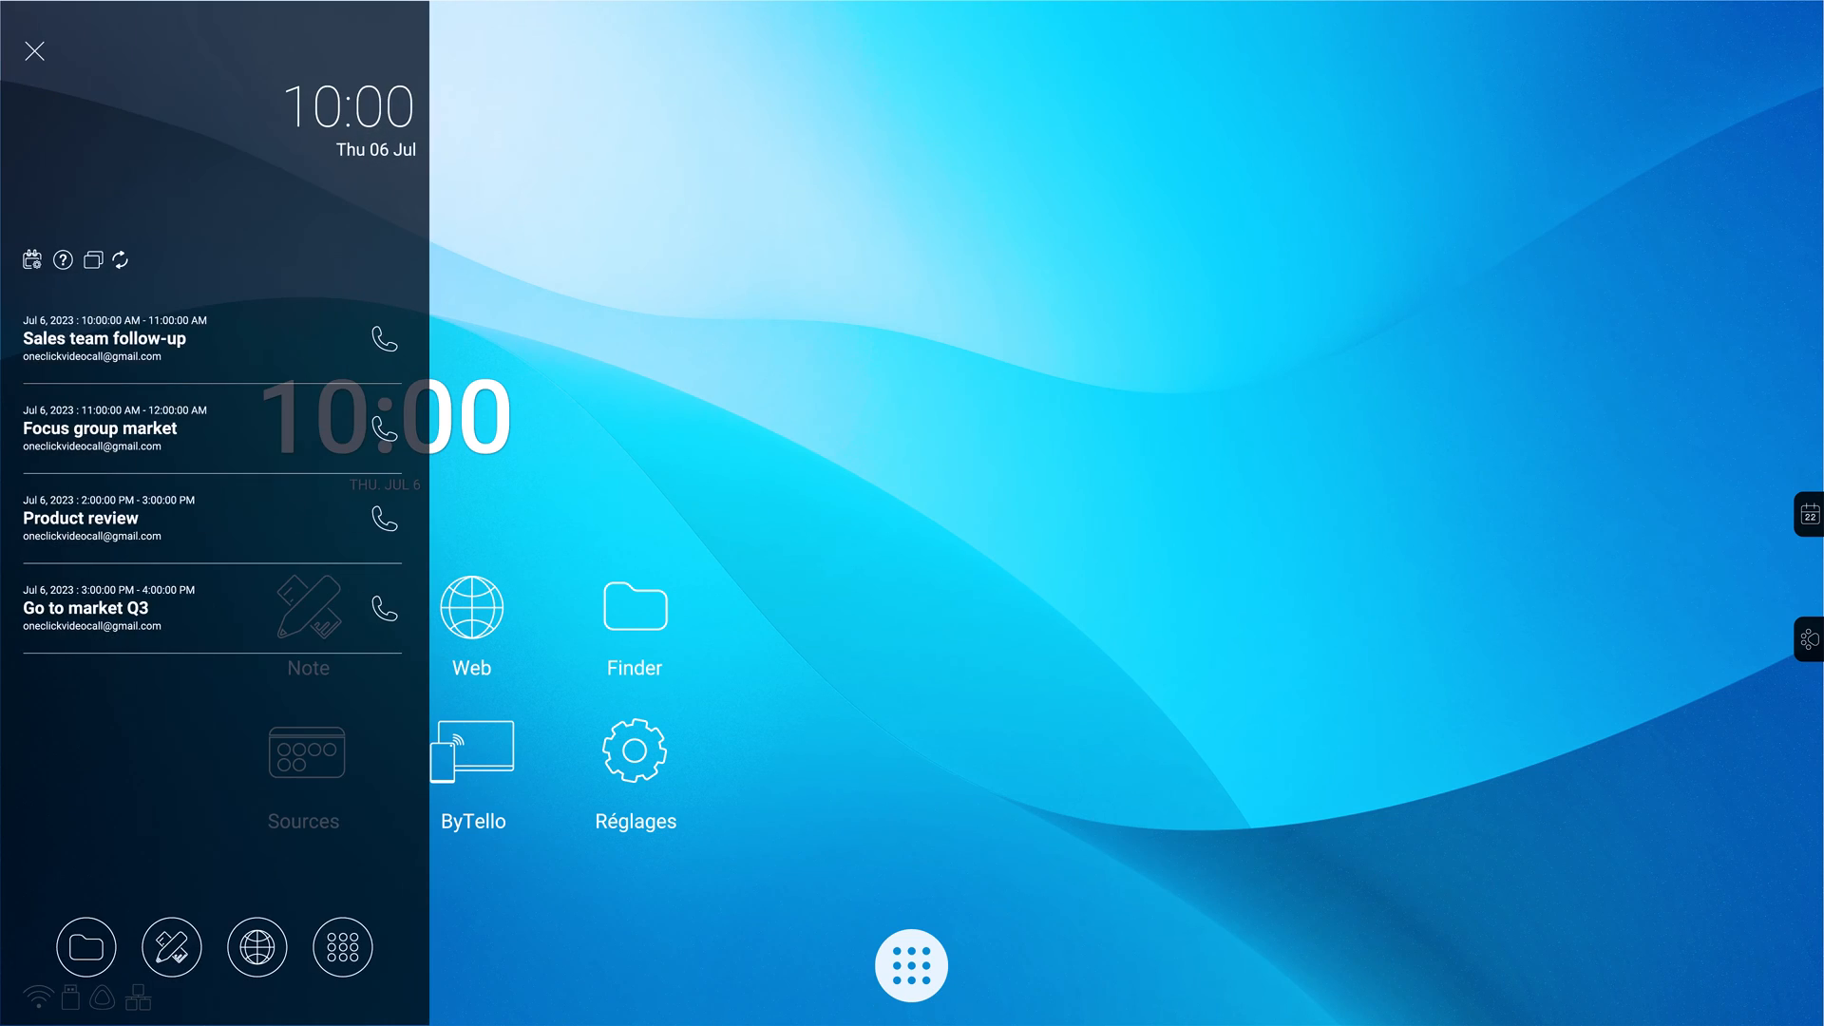
# - Show the four 6 July meetings in the side panel, then launch Finder and Chrome
pyautogui.click(634, 610)
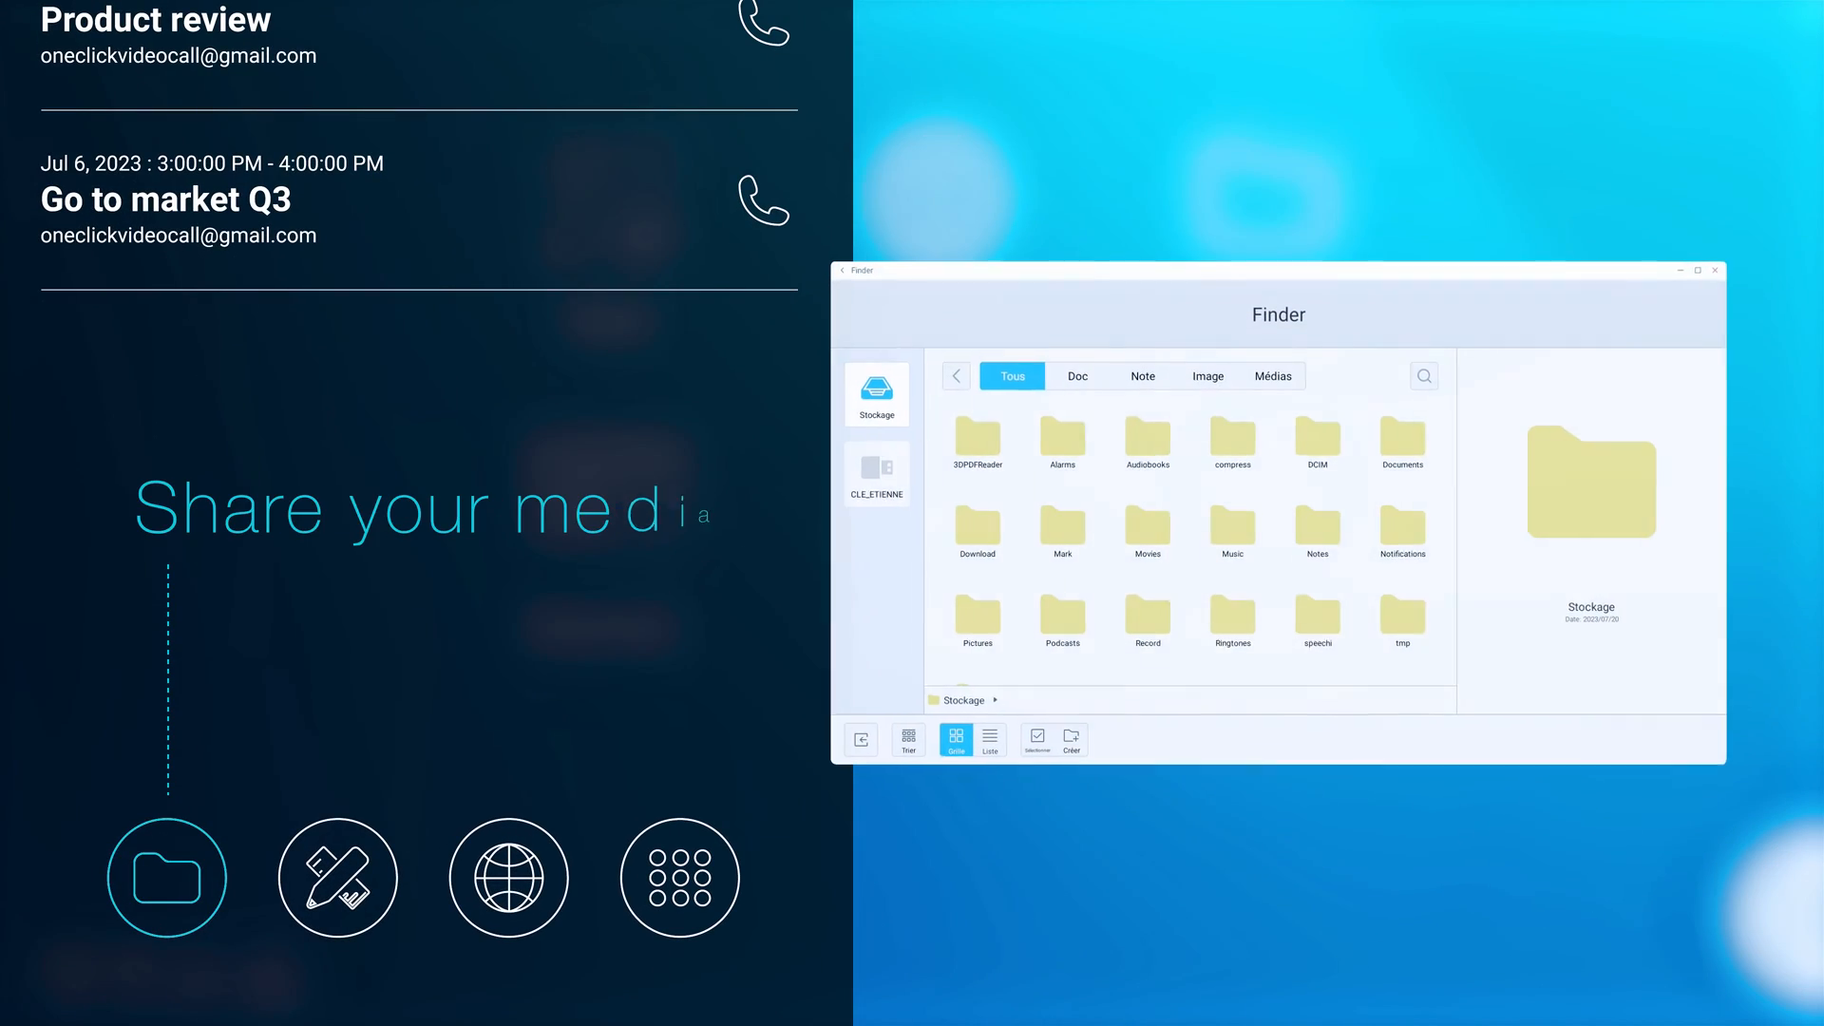
pyautogui.click(507, 877)
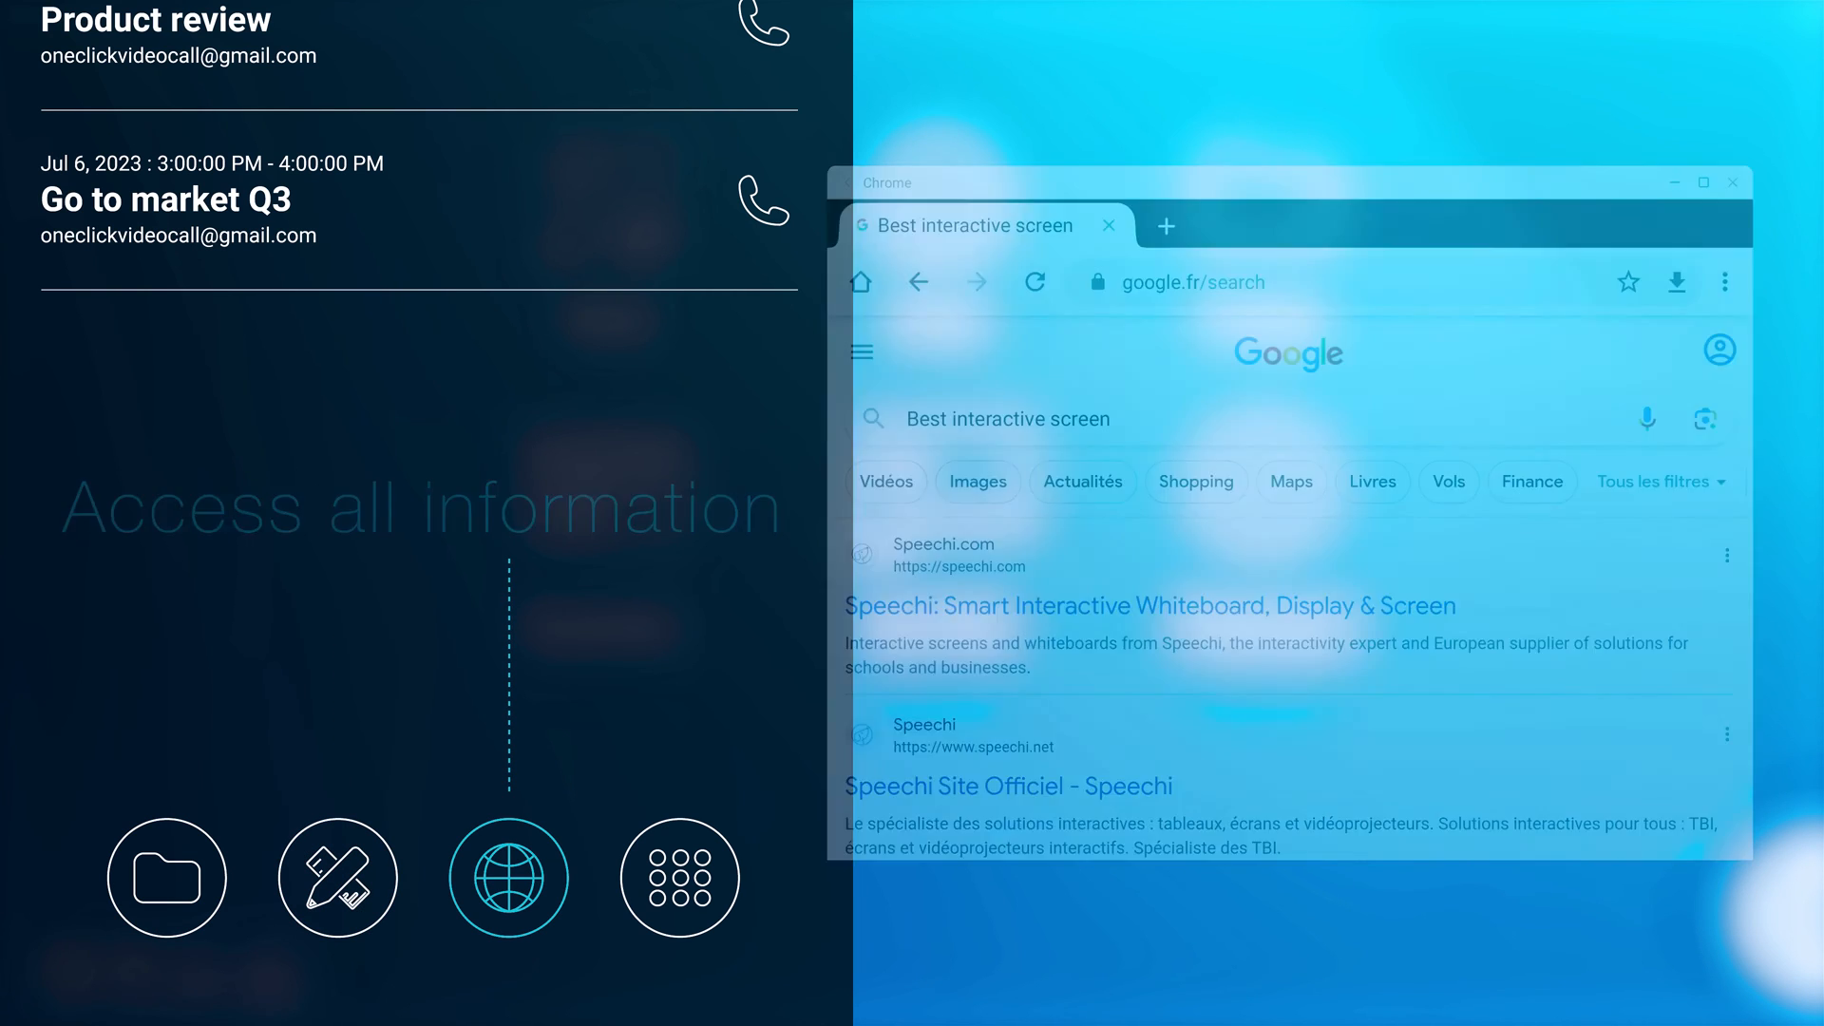
pyautogui.click(679, 876)
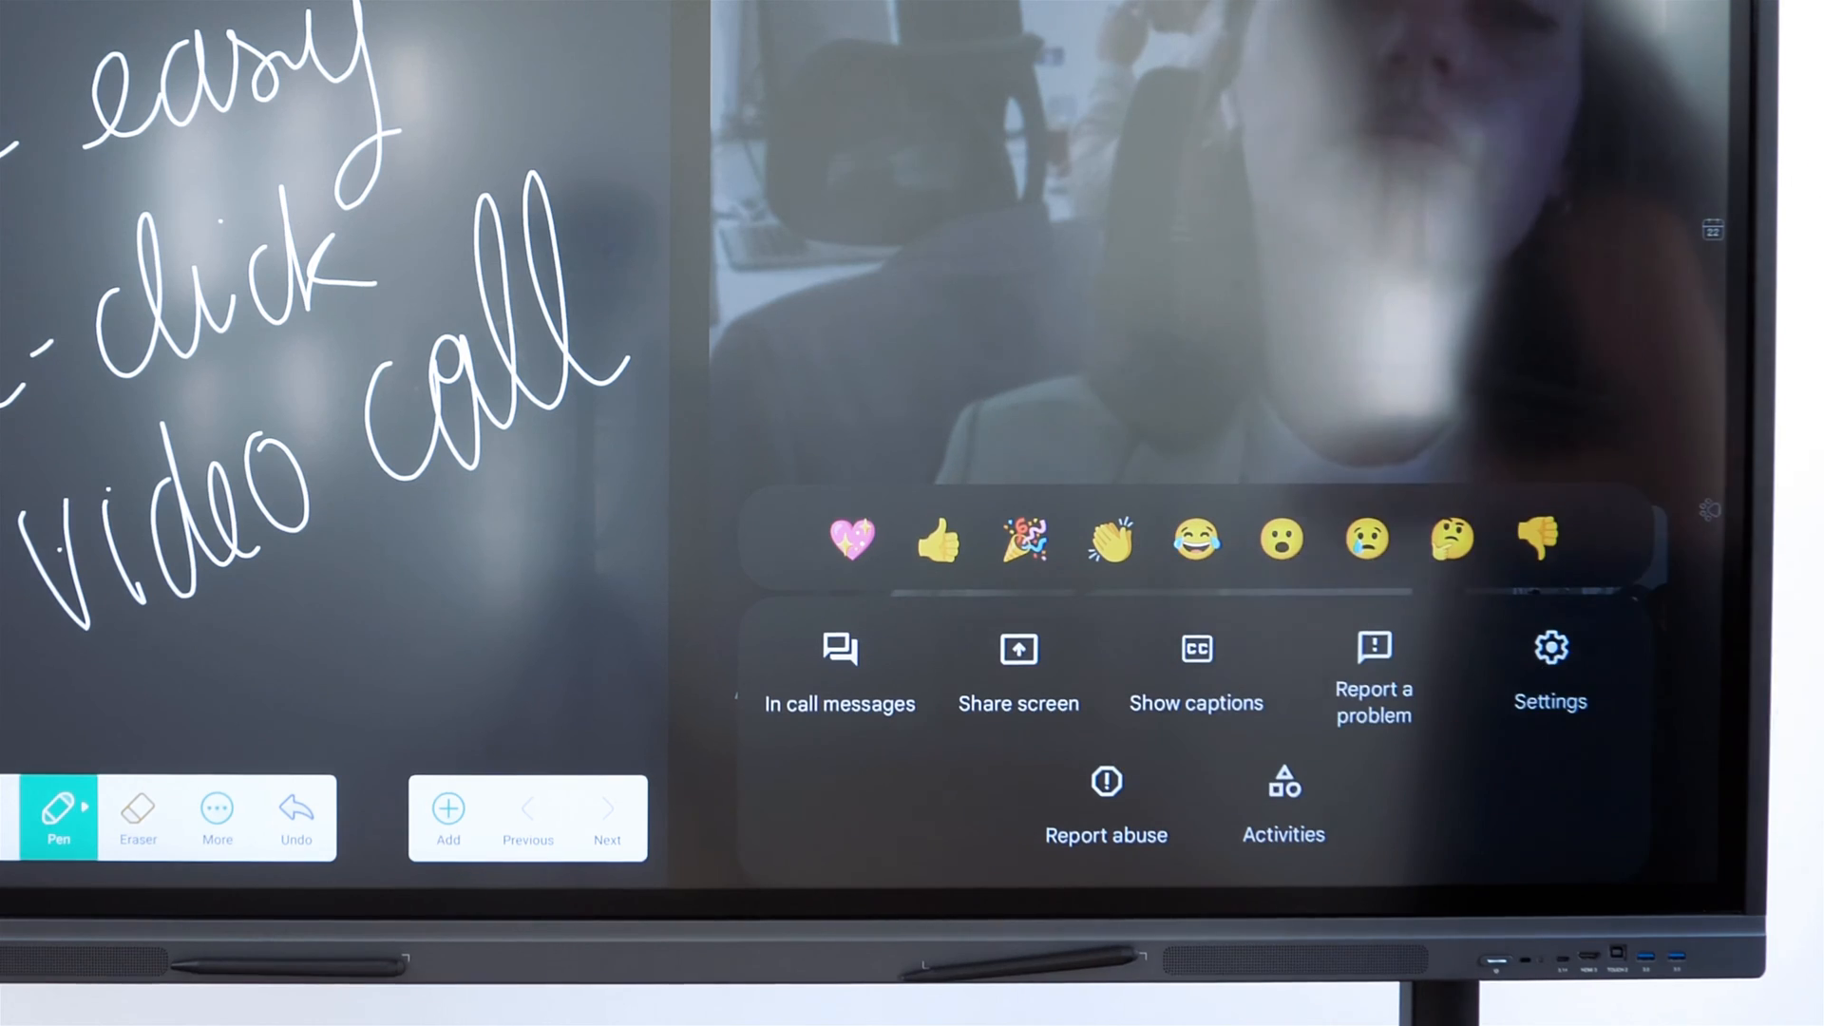
# - Share screen in the Meet call, confirming Continue and Start now
pyautogui.click(1017, 674)
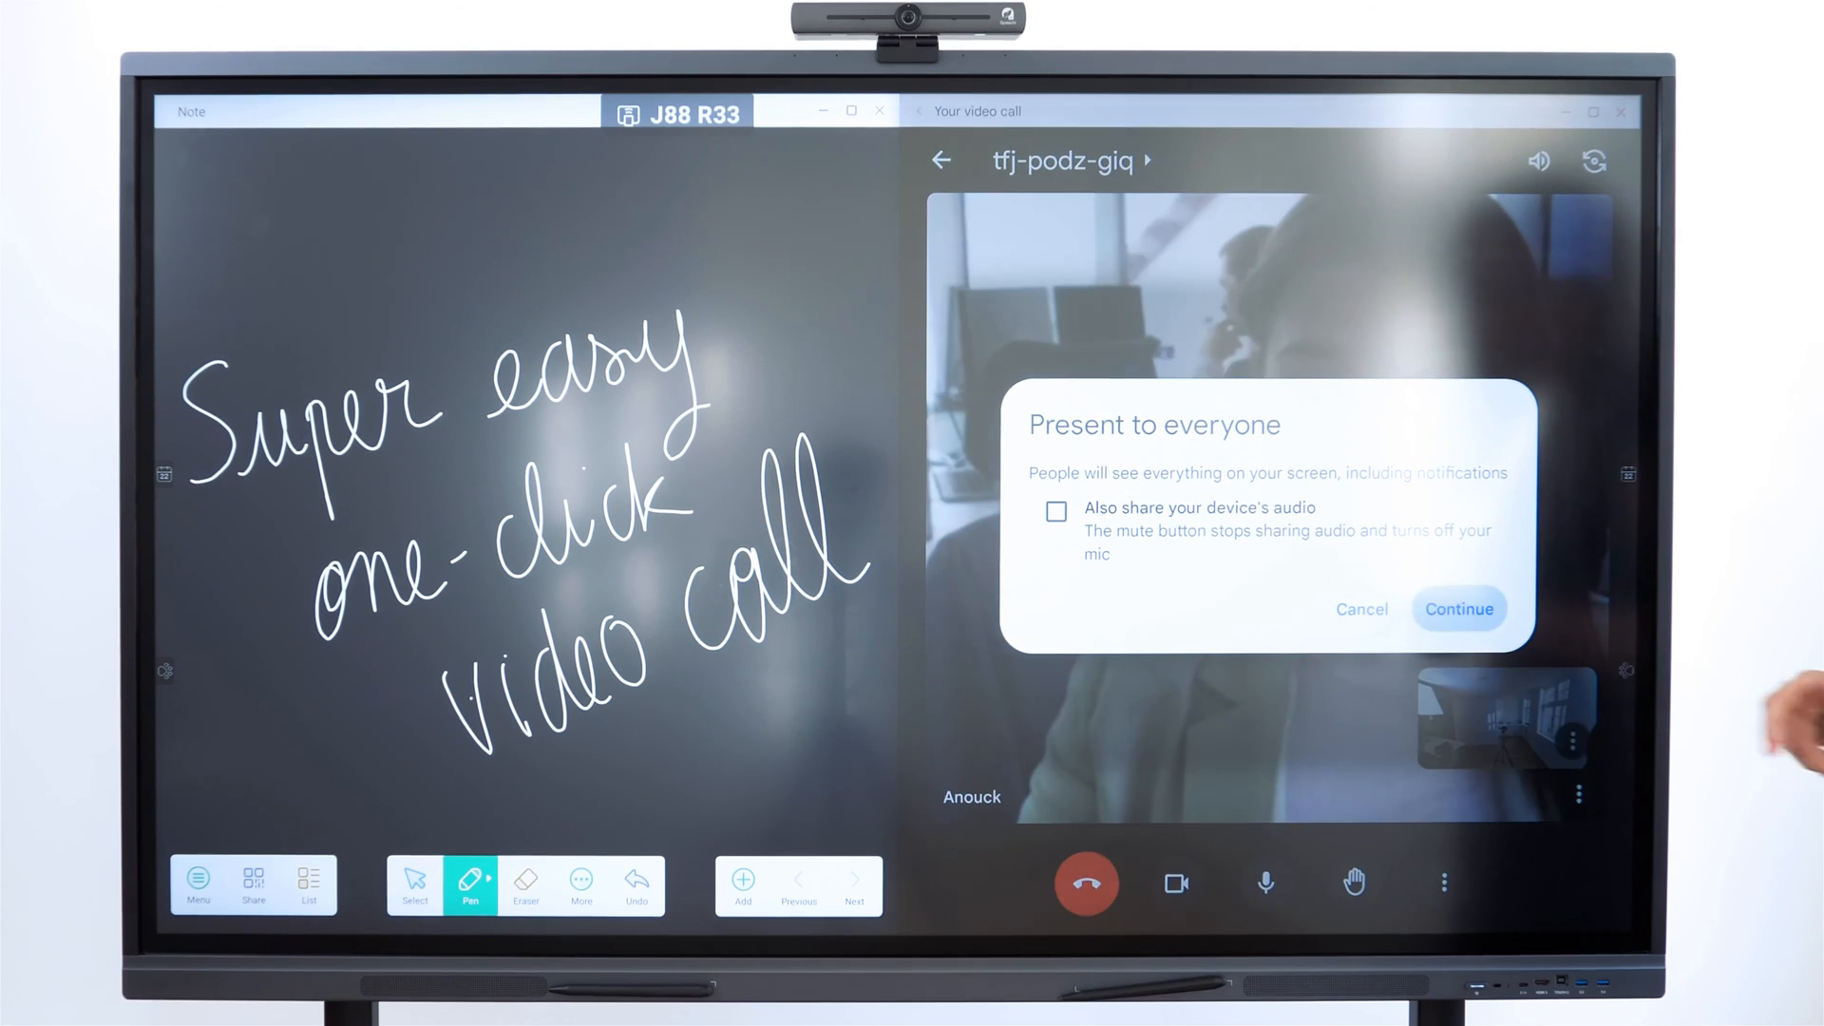
pyautogui.click(1456, 608)
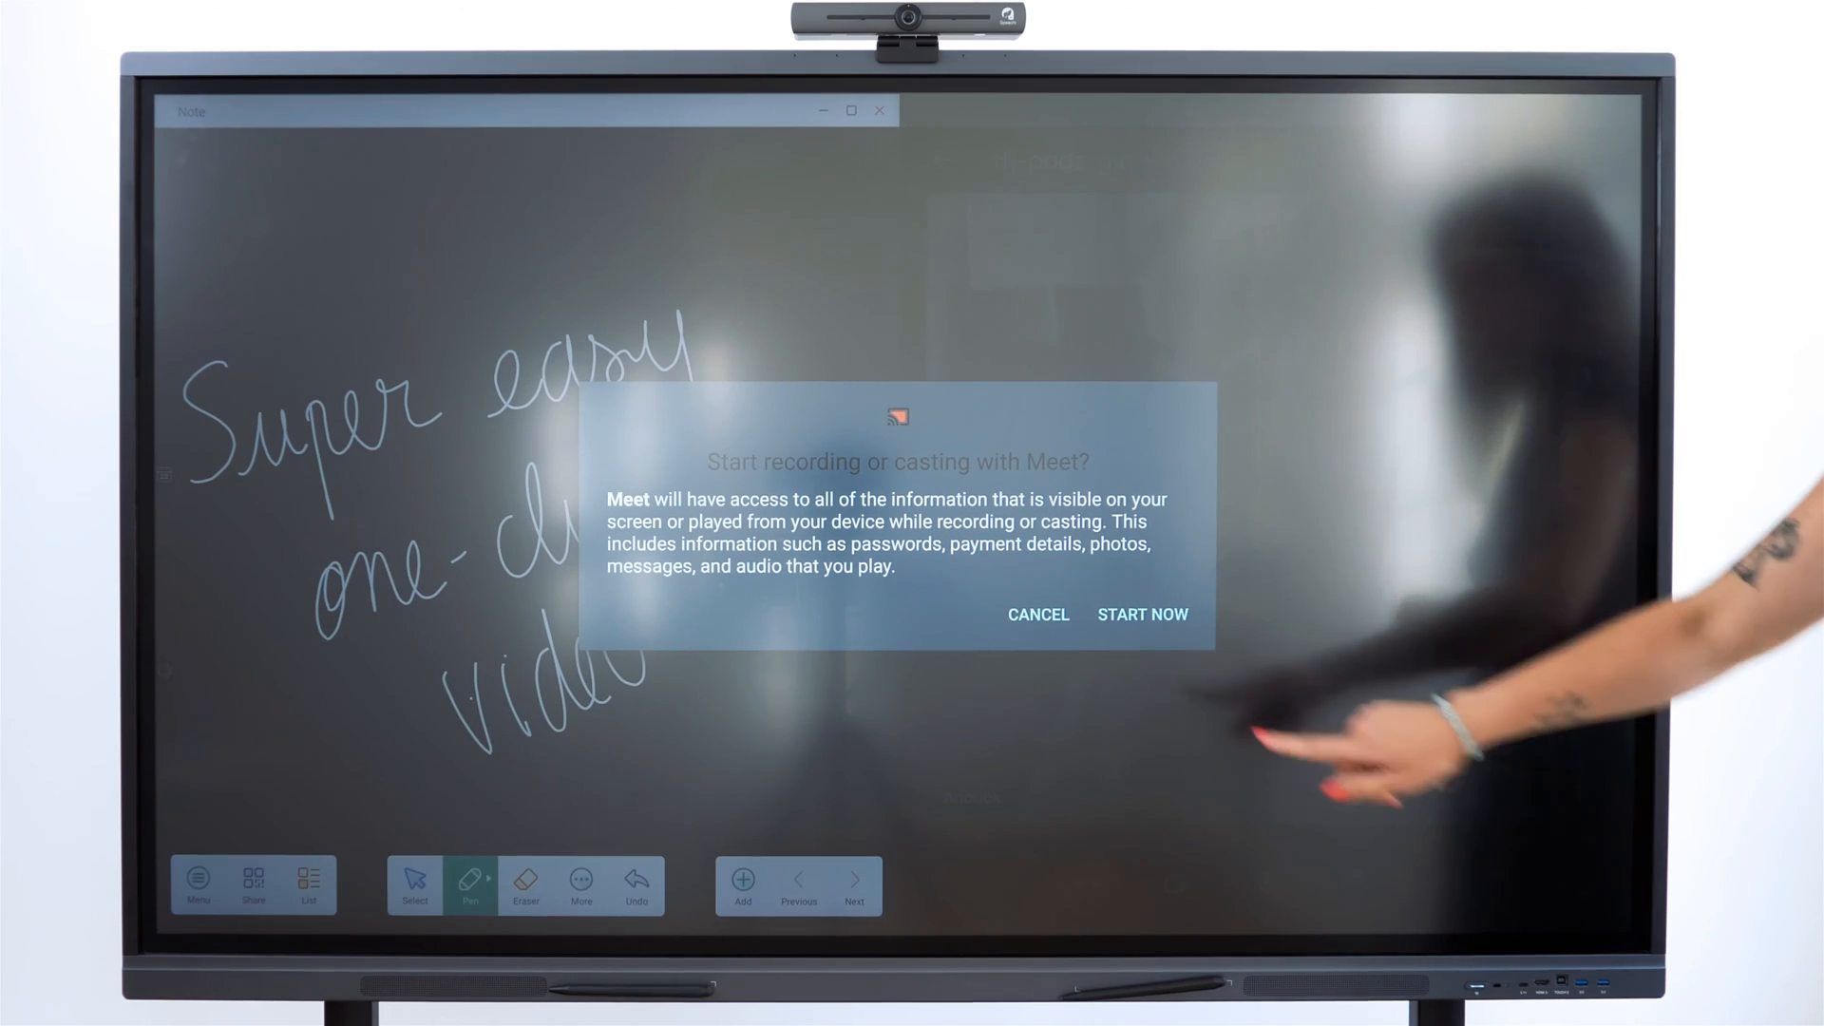
pyautogui.click(1141, 615)
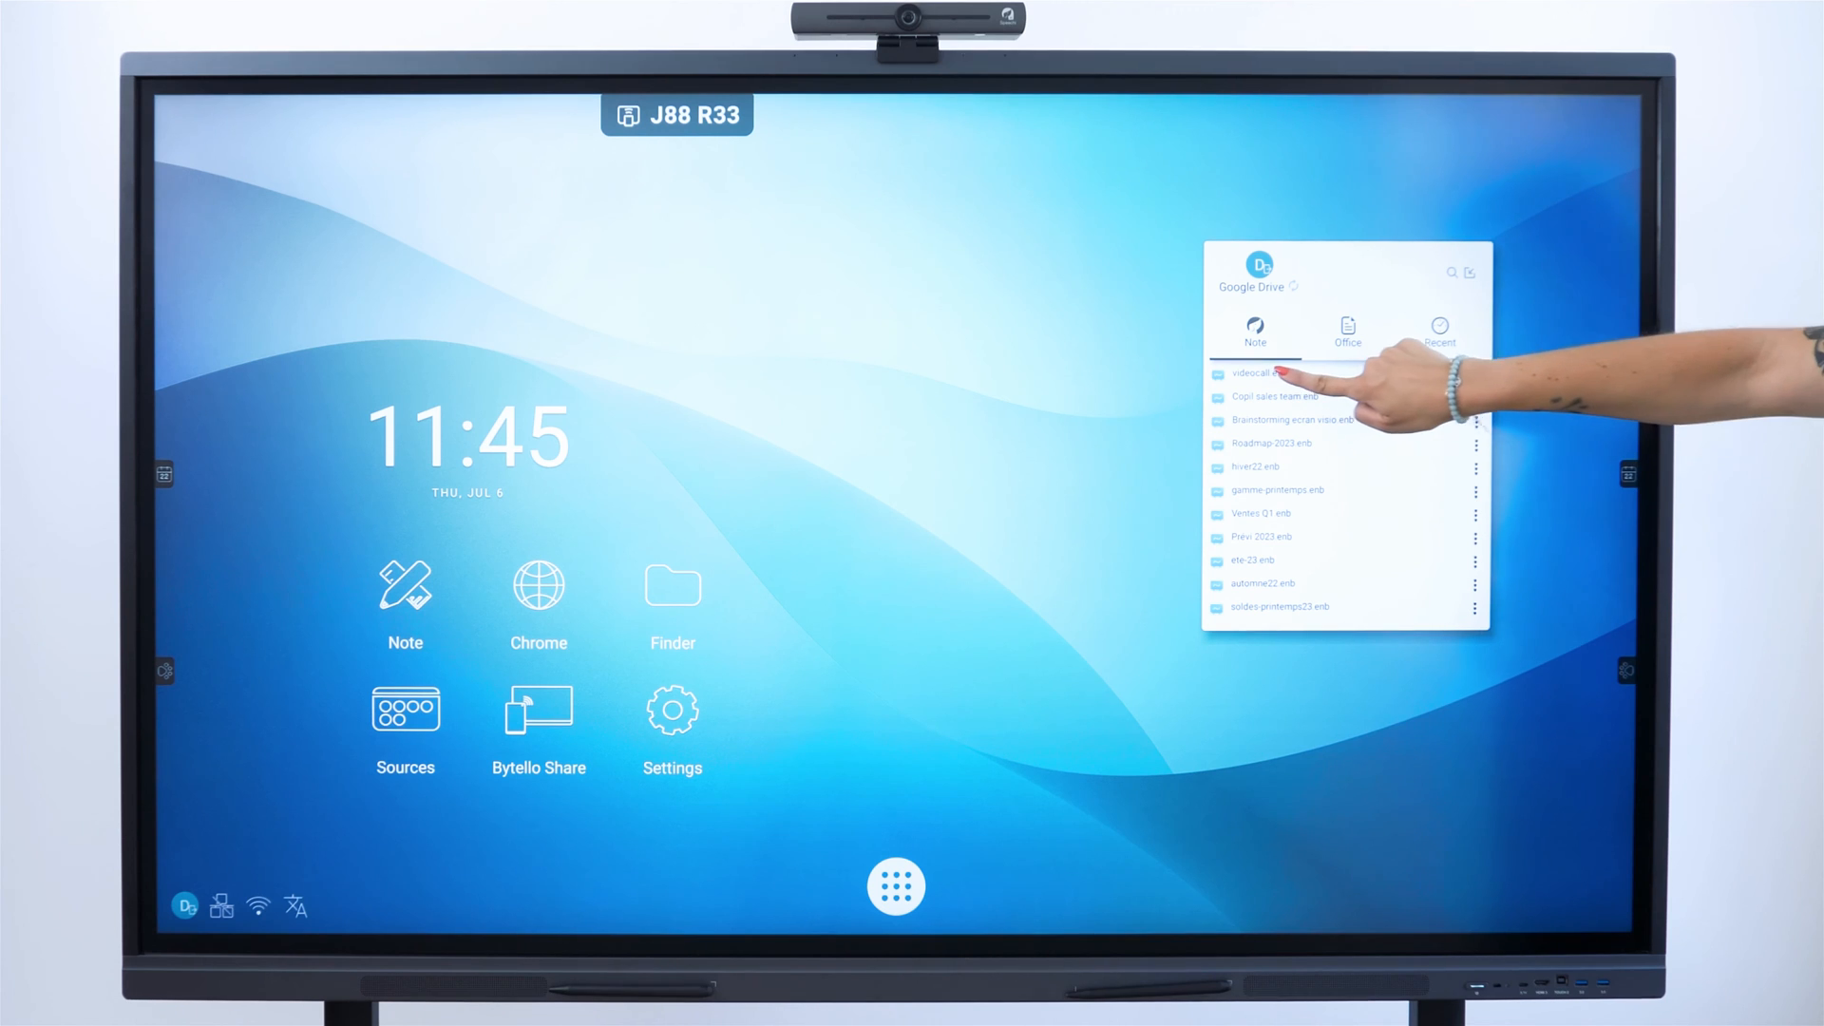
# - Open the videocall .enb note from the Google Drive widget's Note tab
pyautogui.click(1250, 373)
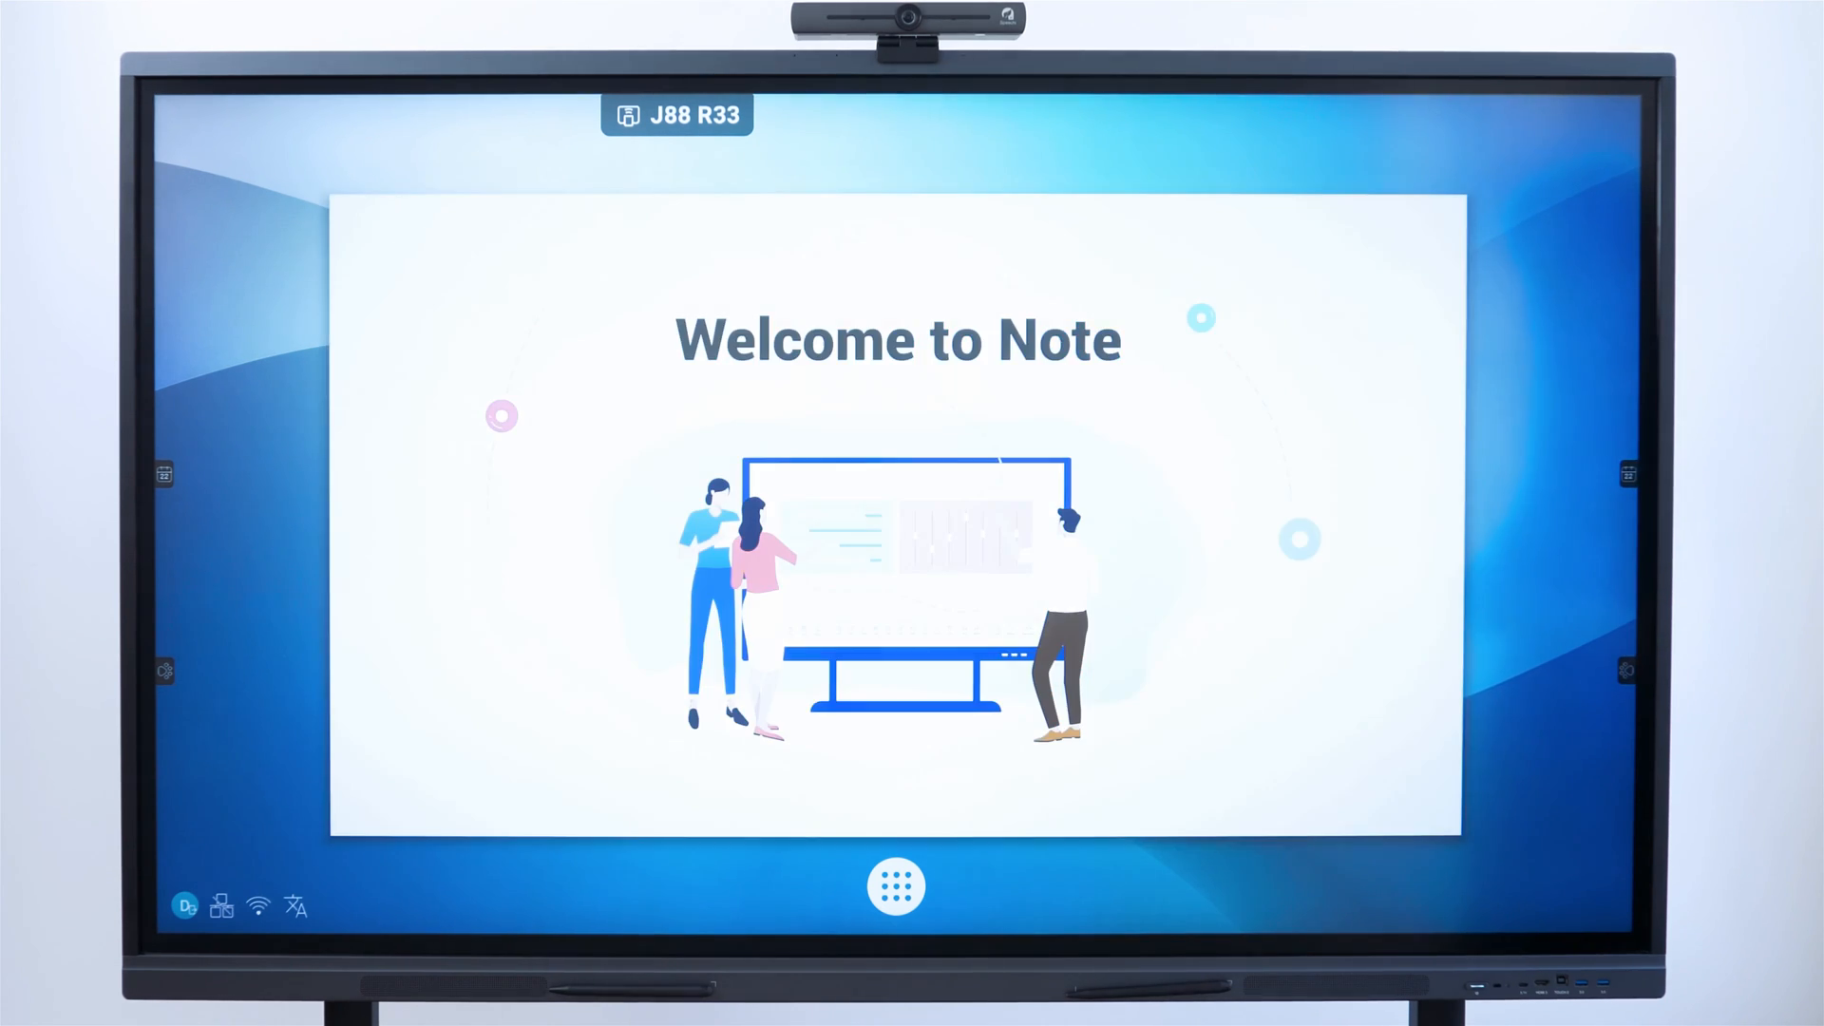